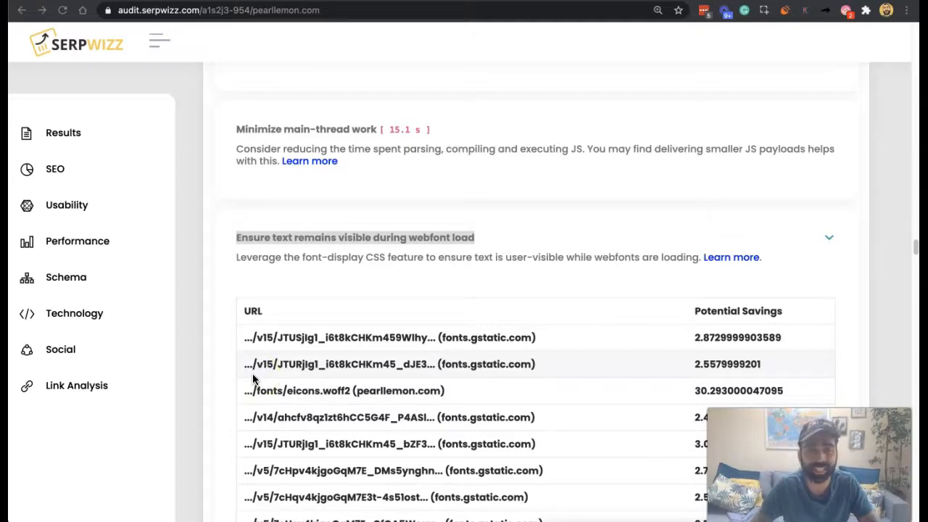
mouse_move(310, 284)
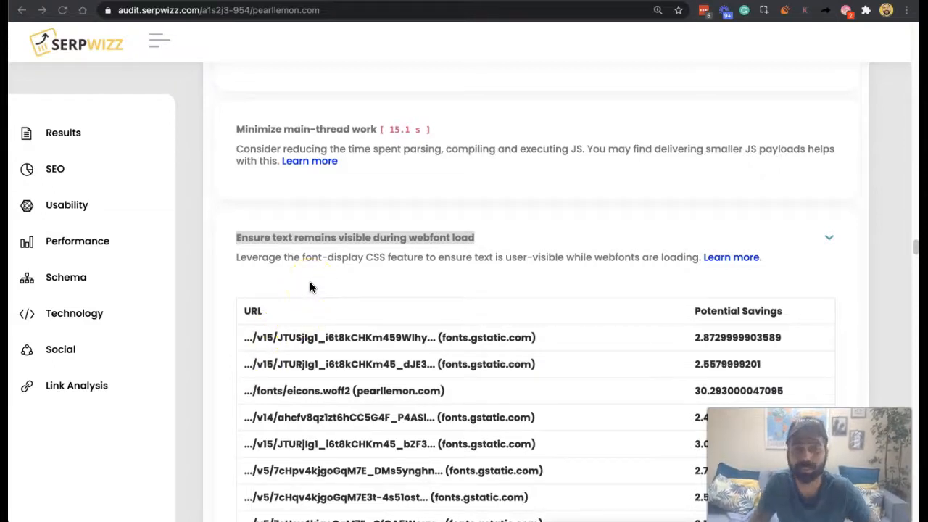
Step: Open the web.dev 'Ensure text remains visible during webfont load' result from Google
left_click(310, 282)
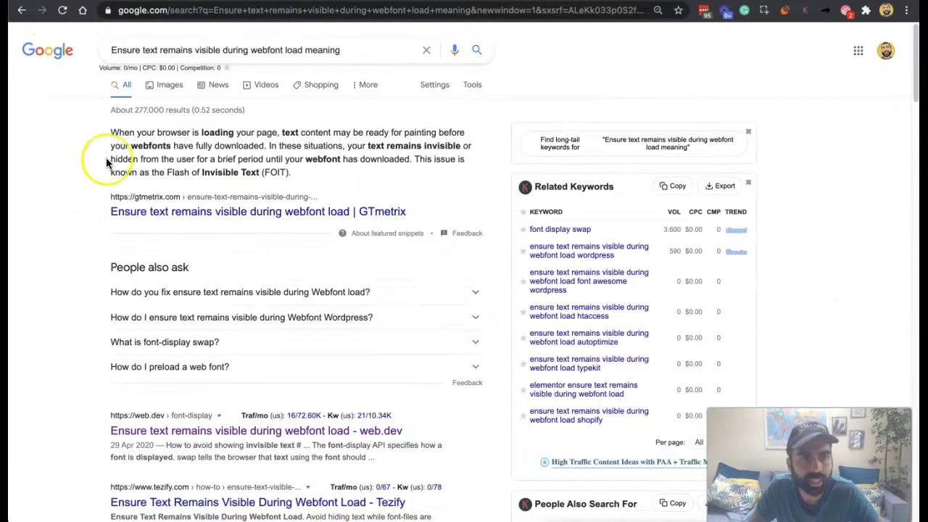
mouse_move(197, 168)
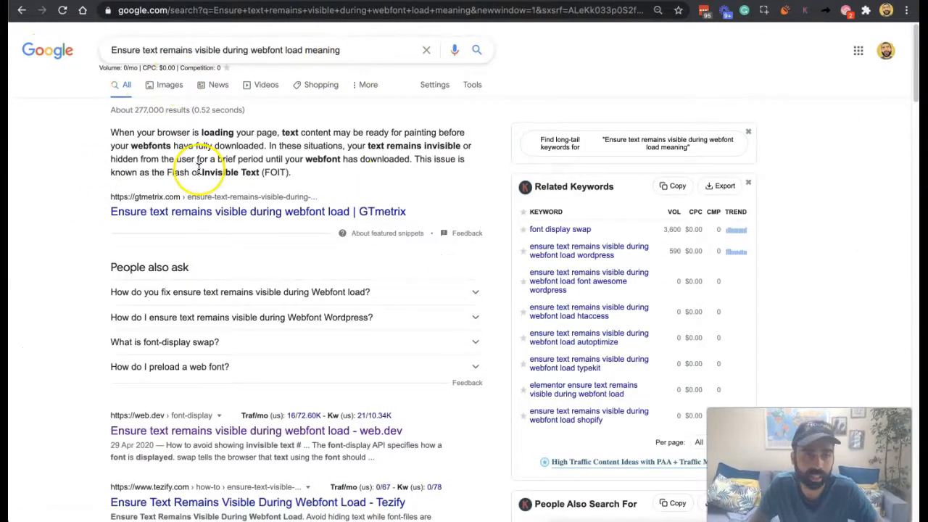
mouse_move(200, 167)
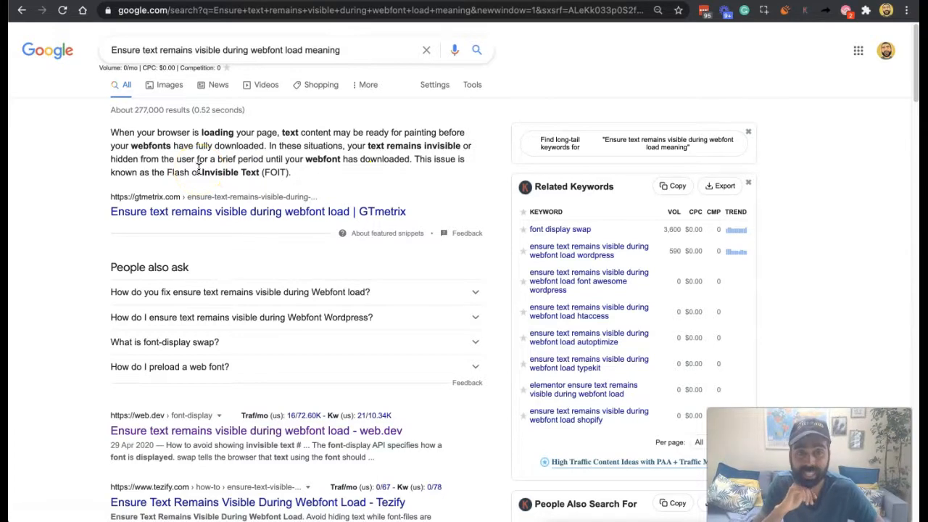
mouse_move(61, 272)
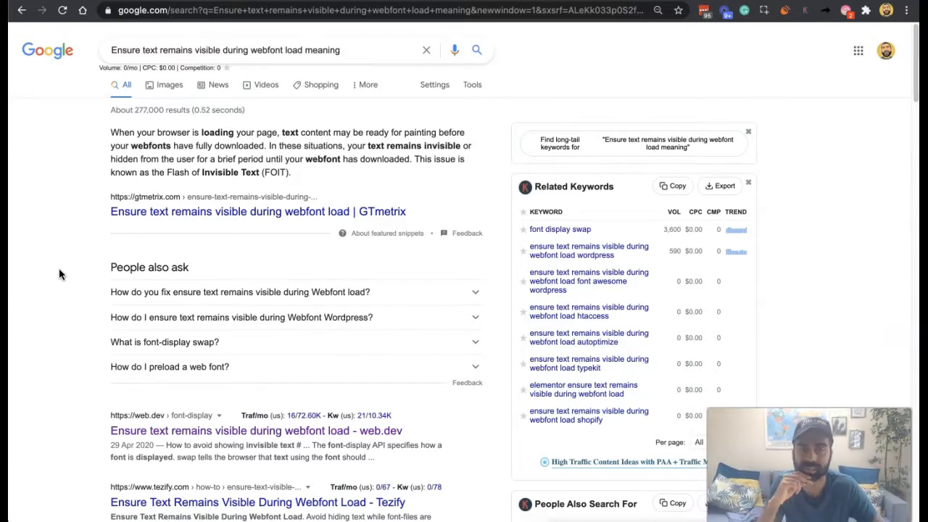
mouse_move(255, 429)
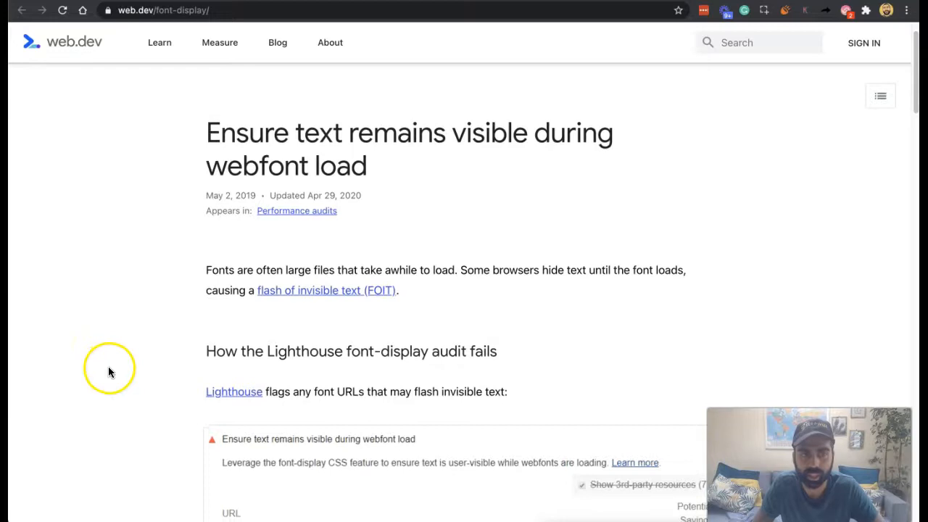
scroll("down", 3)
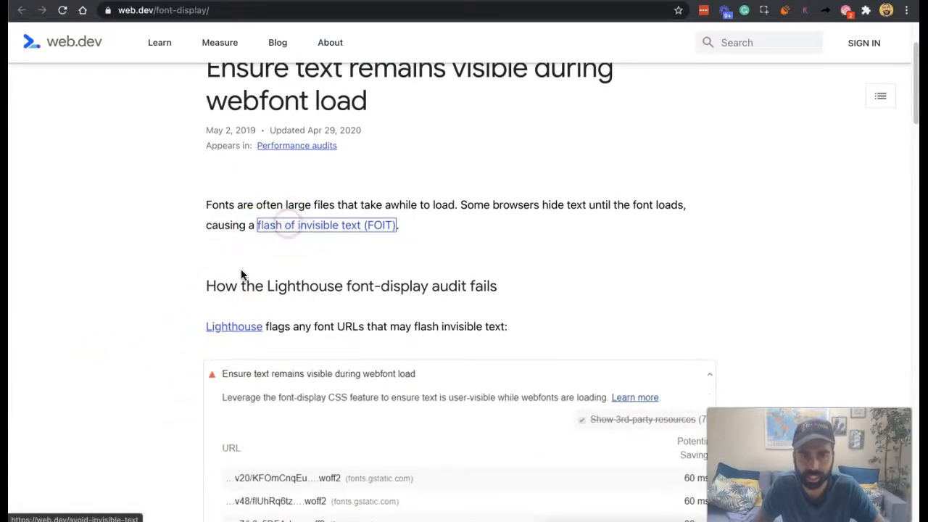
scroll("down", 3)
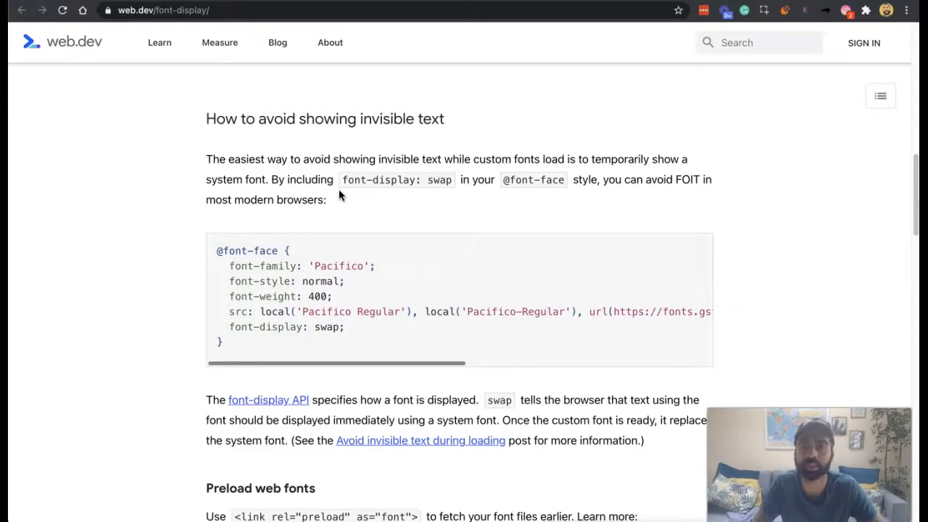
scroll("up", 3)
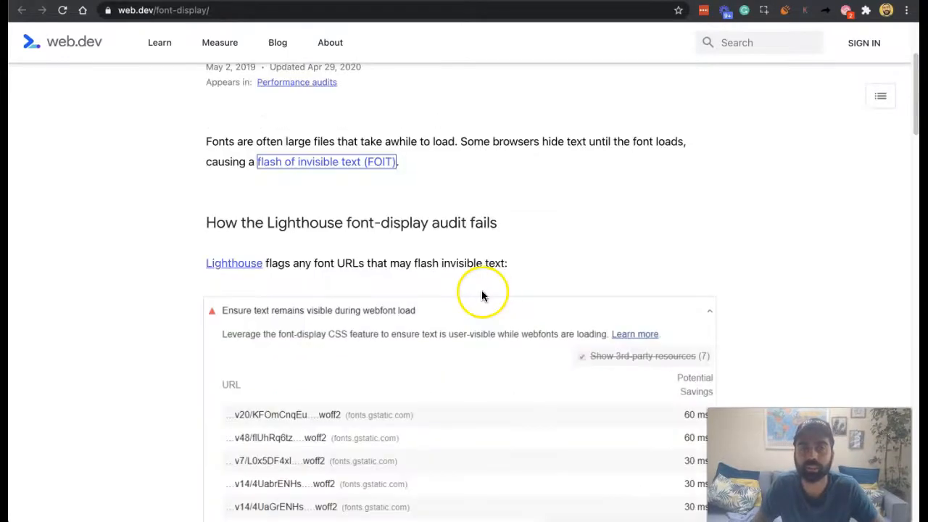
scroll("down", 3)
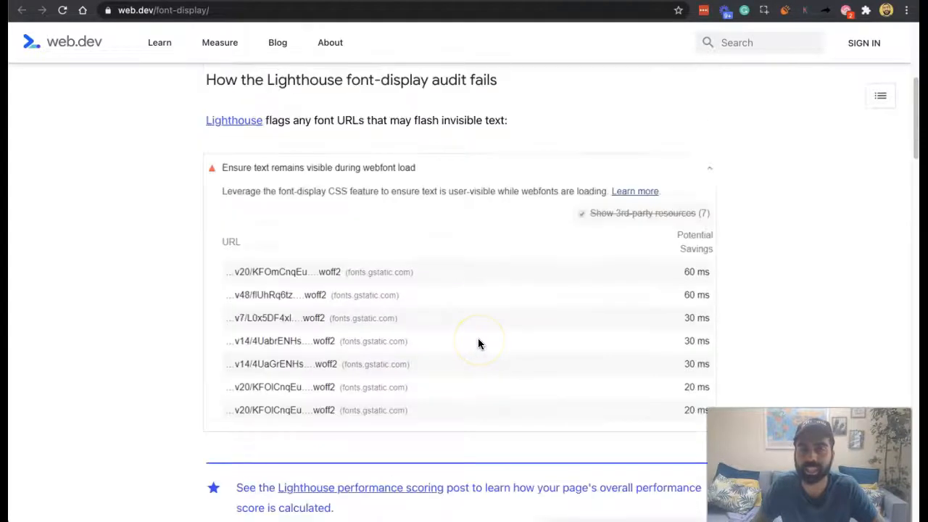
scroll("up", 3)
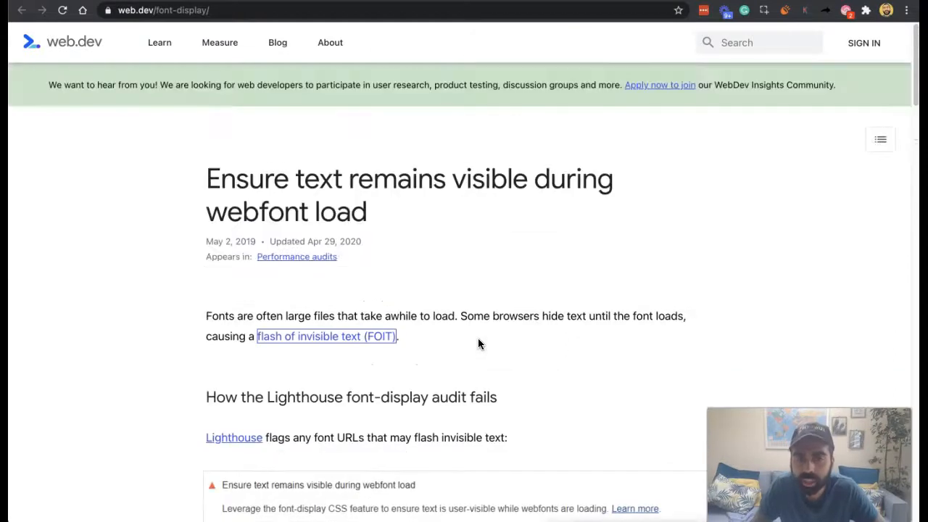
scroll("down", 3)
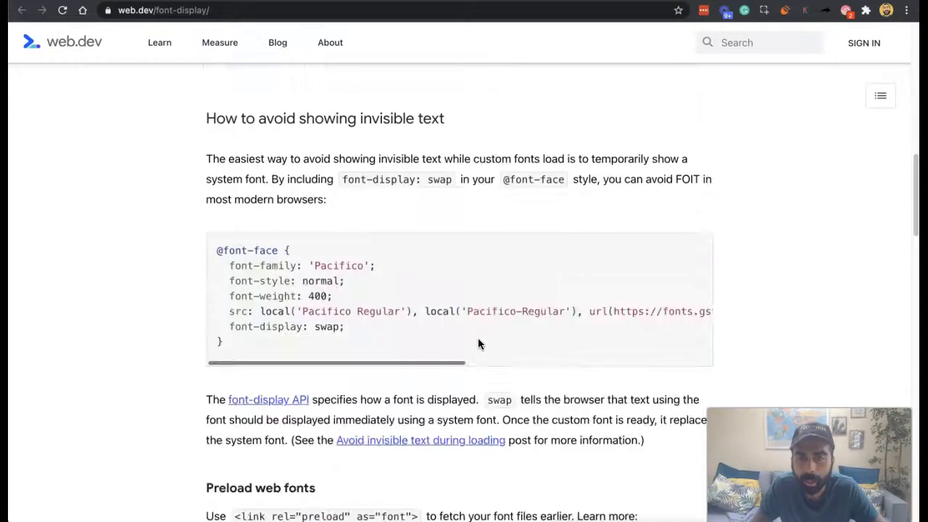
scroll("down", 3)
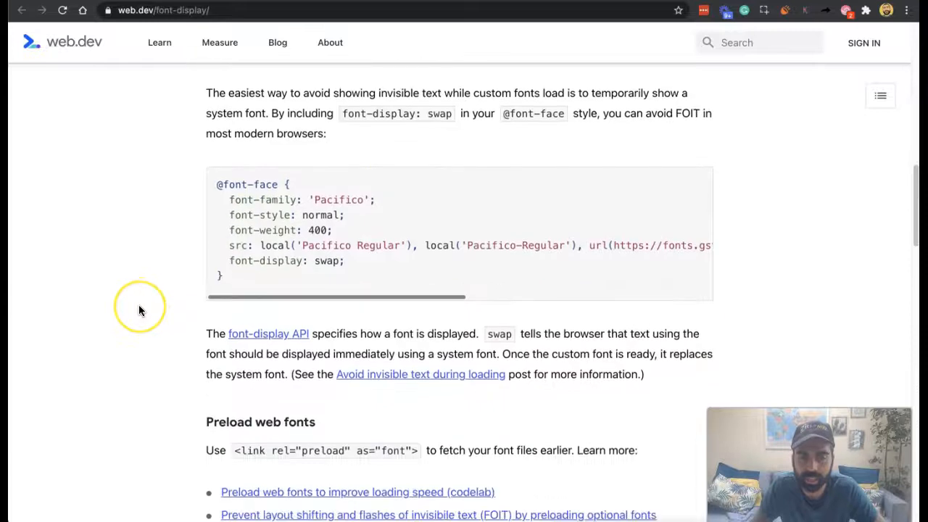
scroll("down", 3)
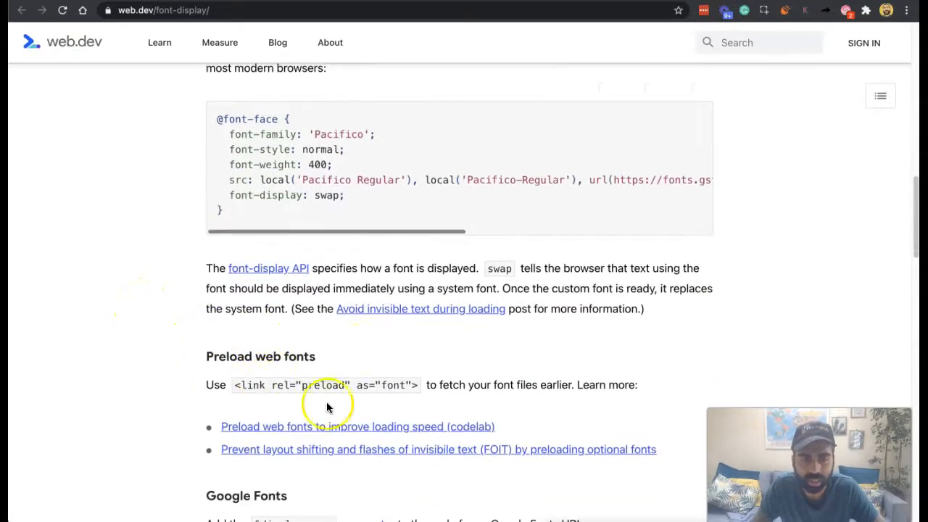
scroll("down", 3)
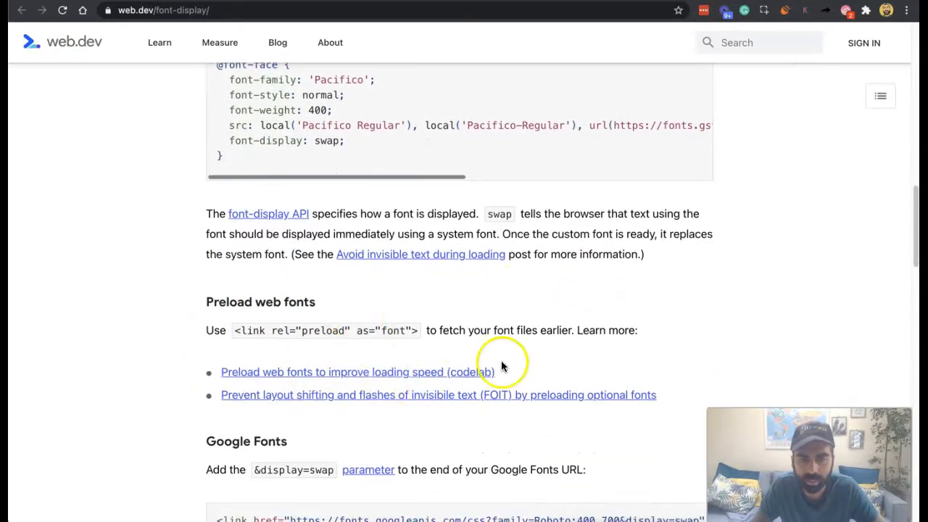
scroll("down", 3)
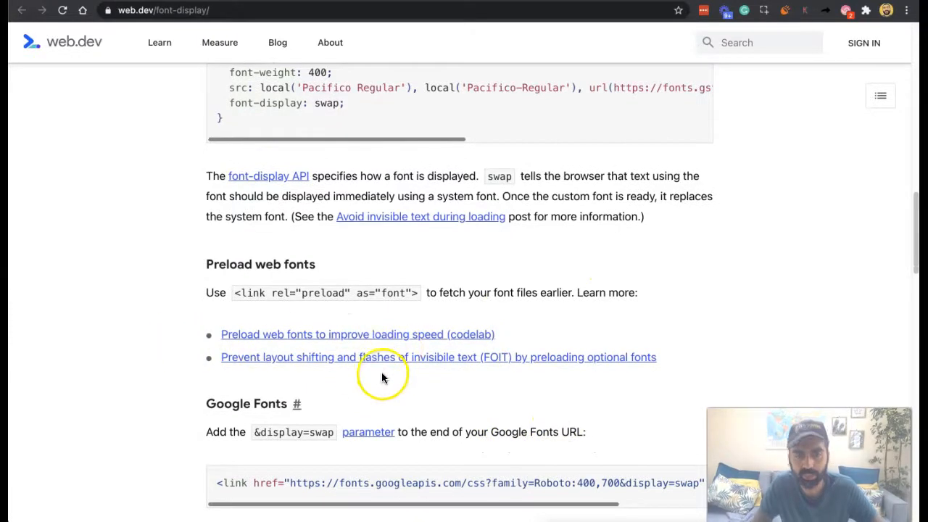
scroll("down", 3)
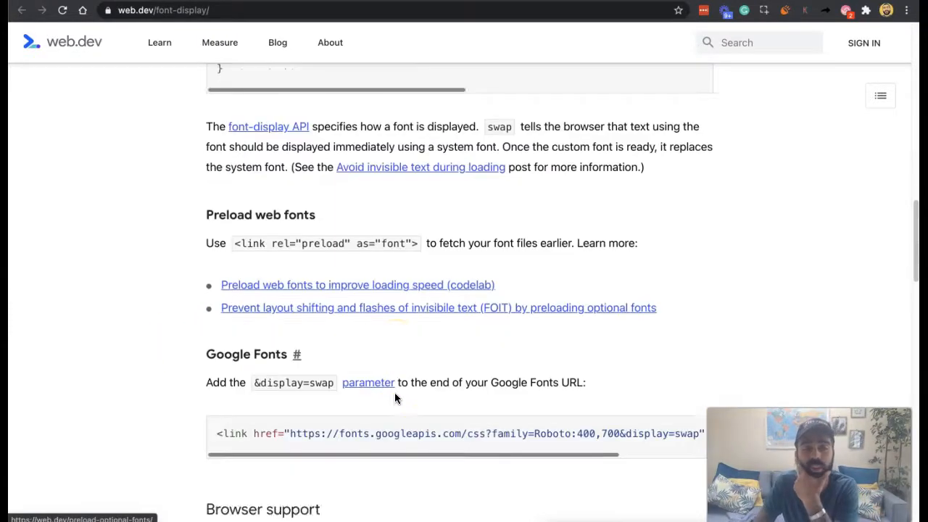
scroll("down", 3)
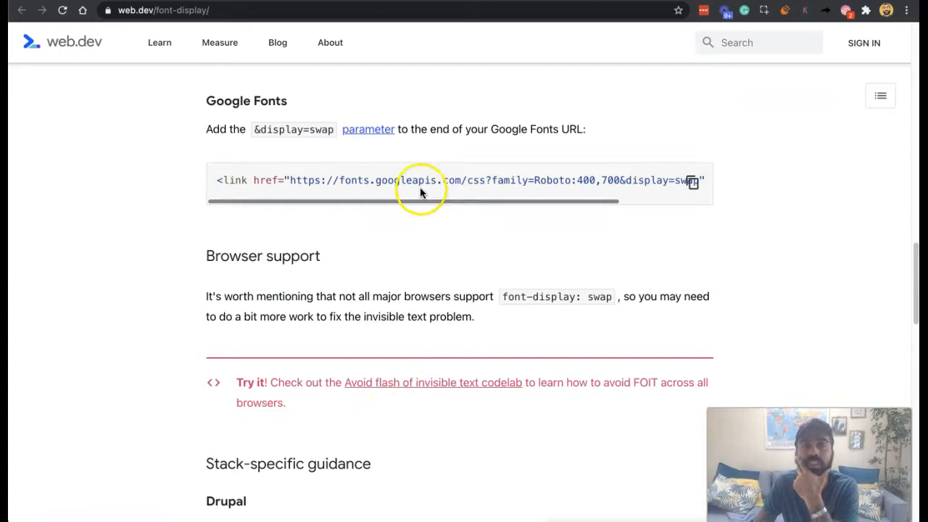
mouse_move(447, 152)
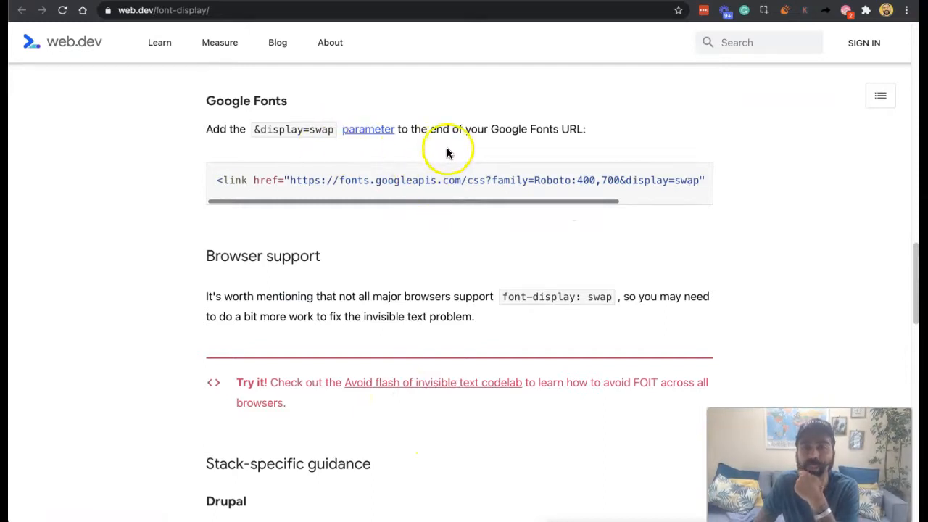
scroll("up", 3)
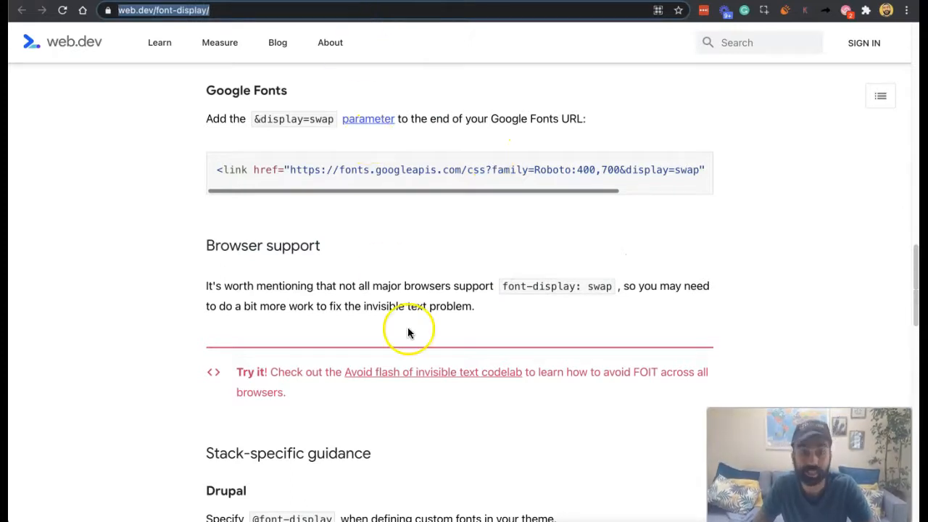
mouse_move(370, 307)
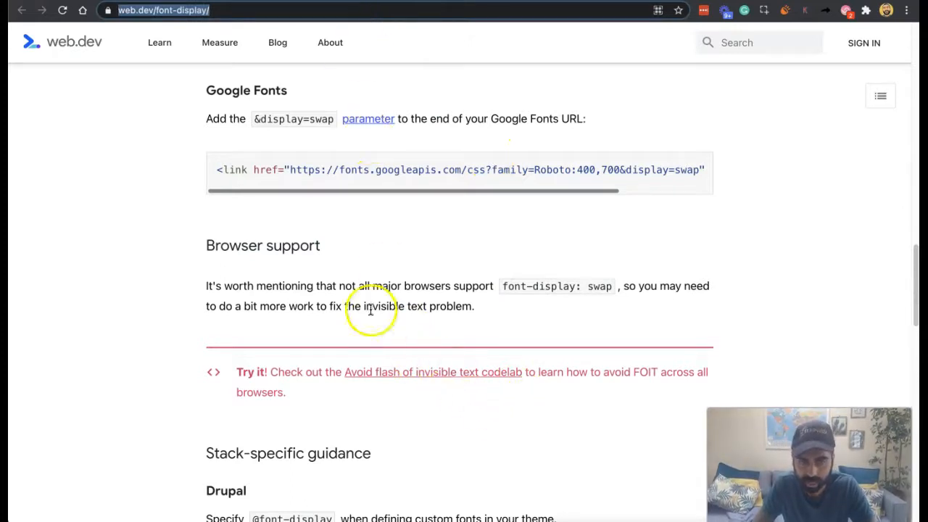
mouse_move(515, 311)
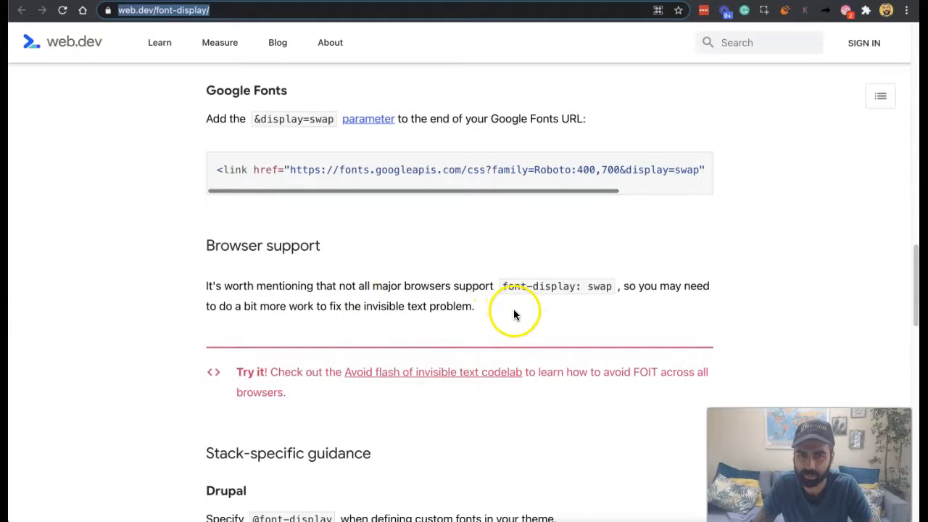
mouse_move(463, 340)
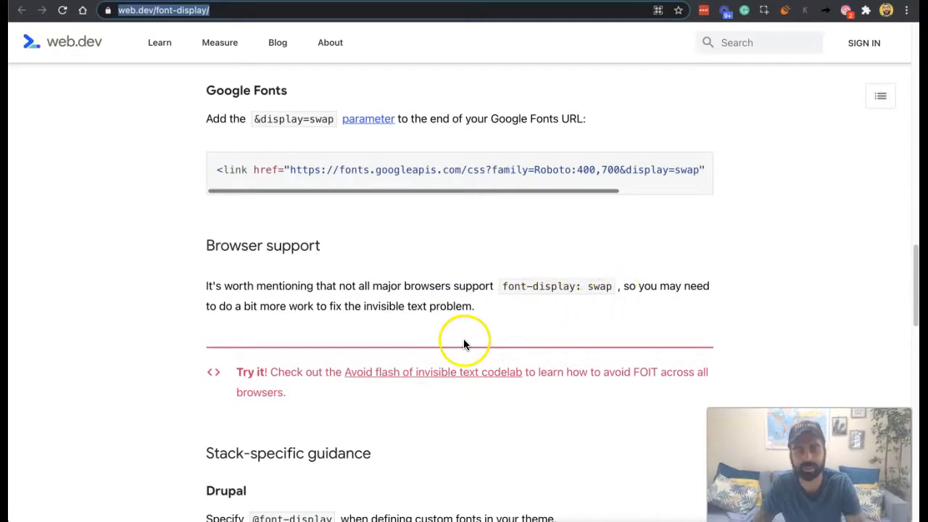
scroll("down", 3)
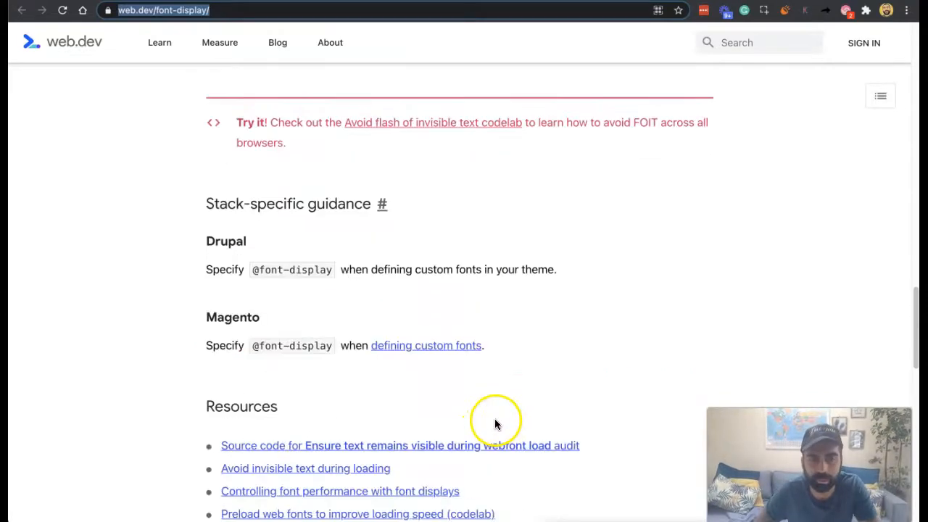
scroll("down", 3)
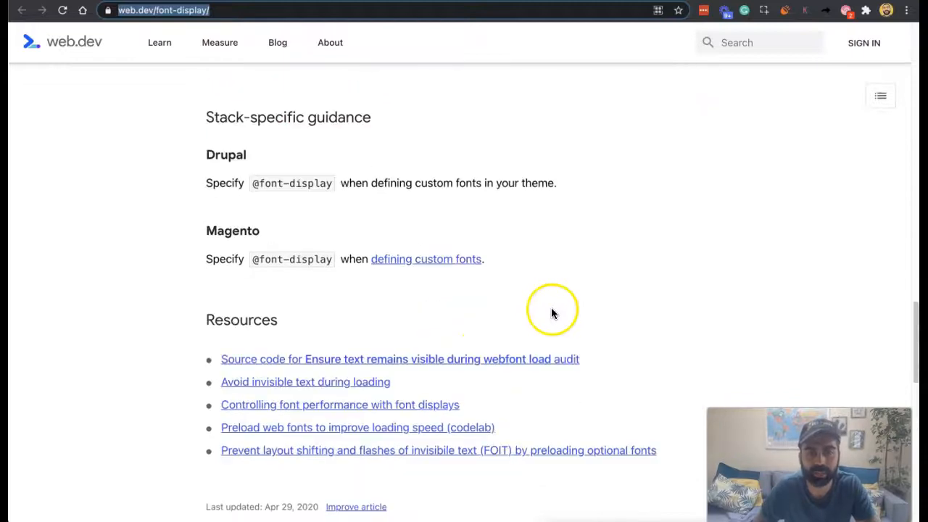
scroll("down", 3)
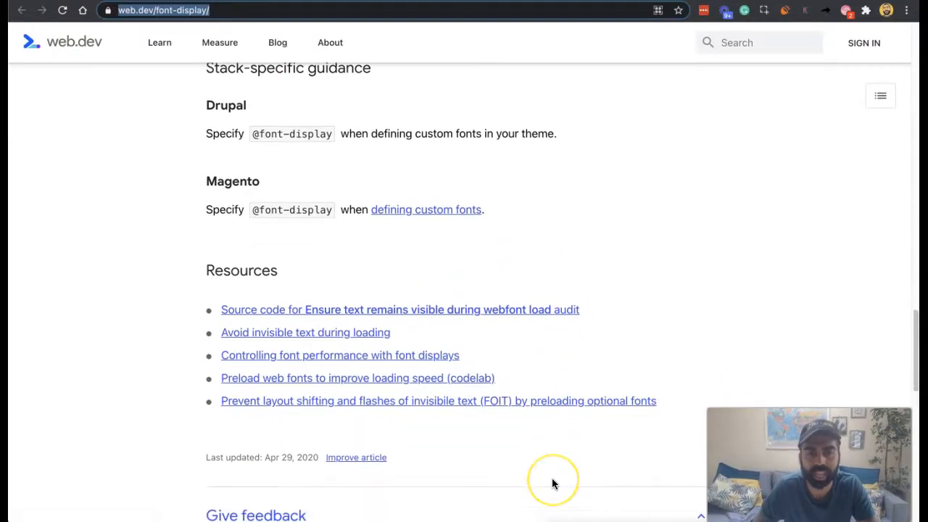
scroll("down", 3)
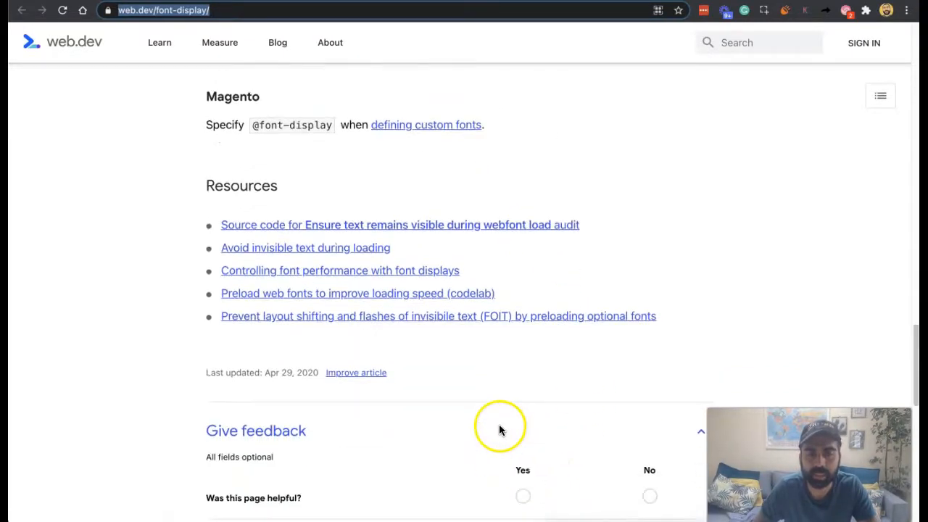
scroll("down", 3)
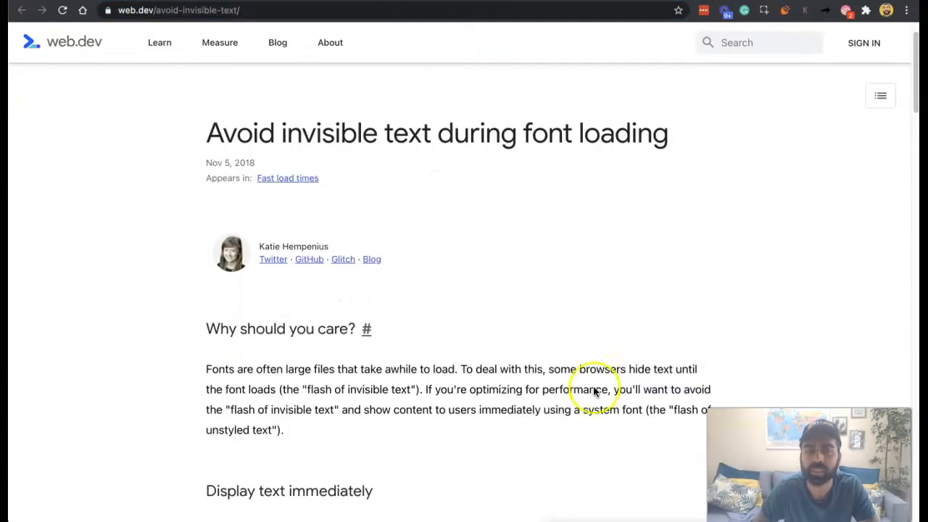
scroll("down", 3)
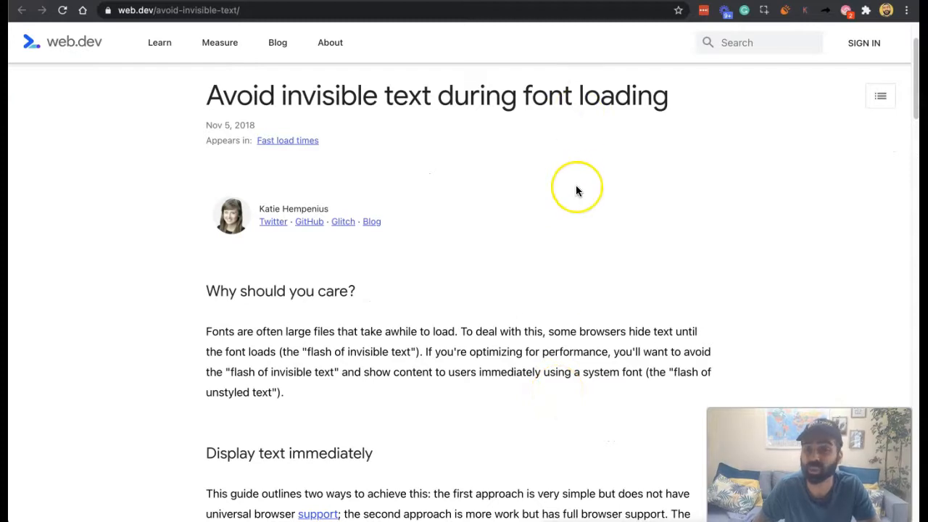
mouse_move(576, 191)
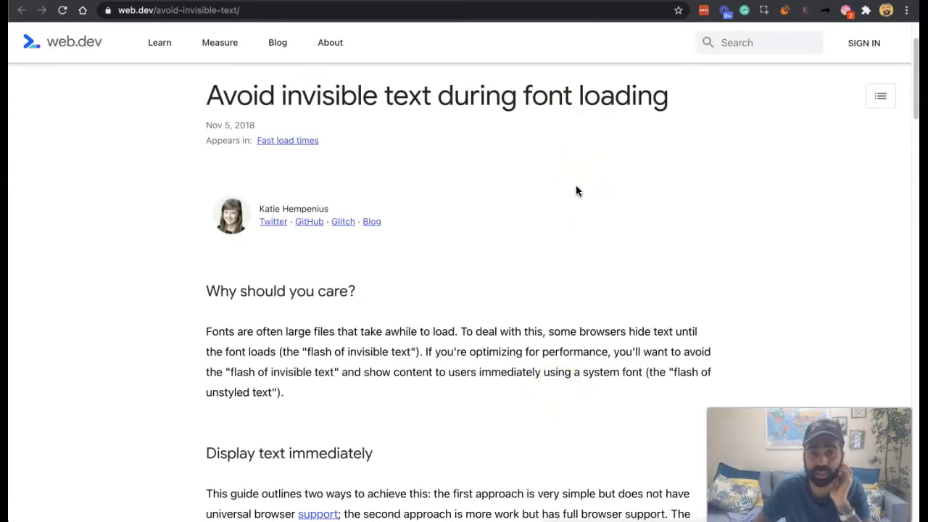
scroll("down", 3)
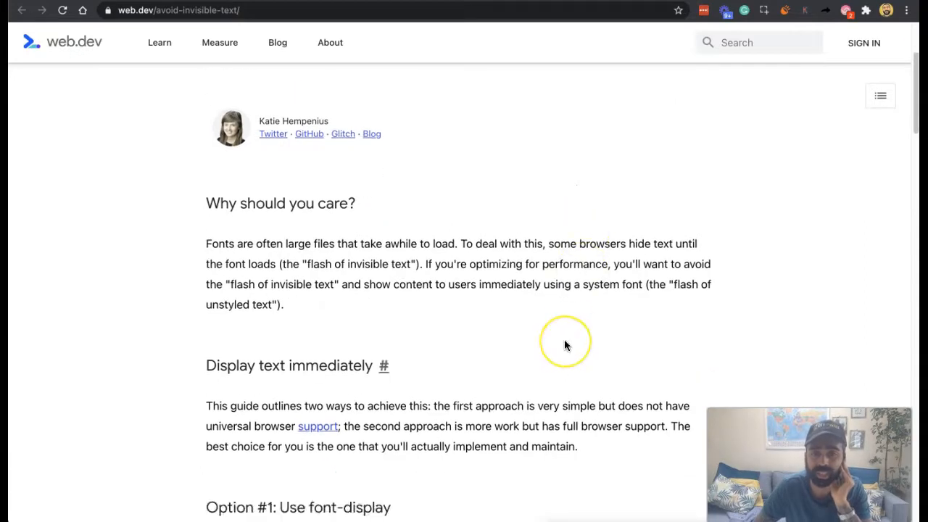
mouse_move(606, 310)
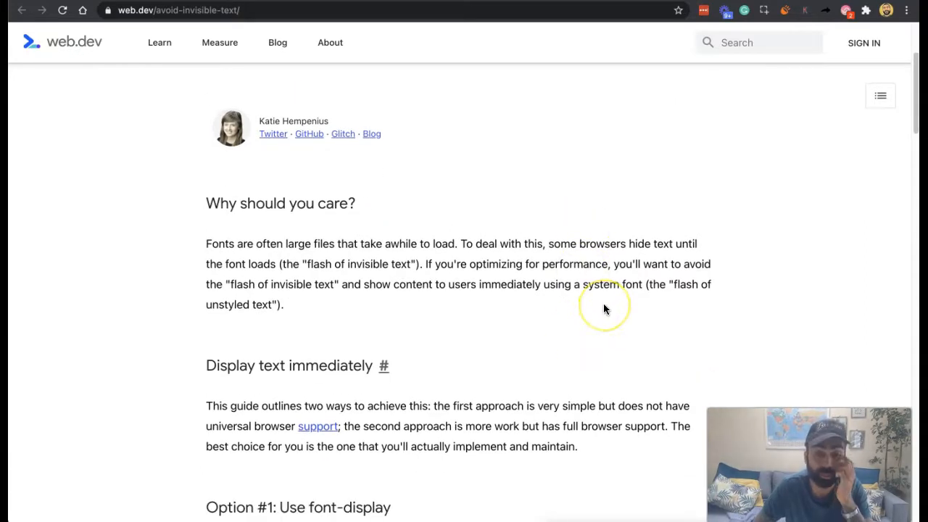
mouse_move(606, 311)
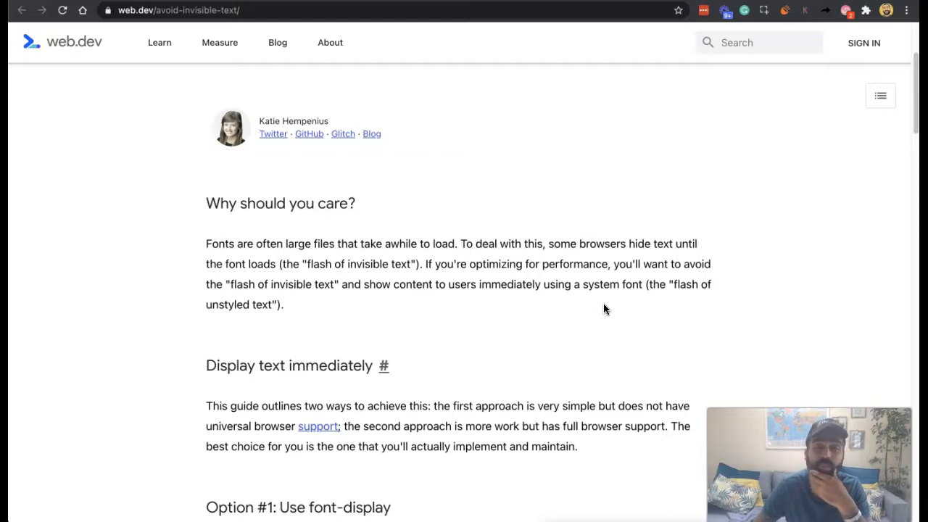
scroll("down", 3)
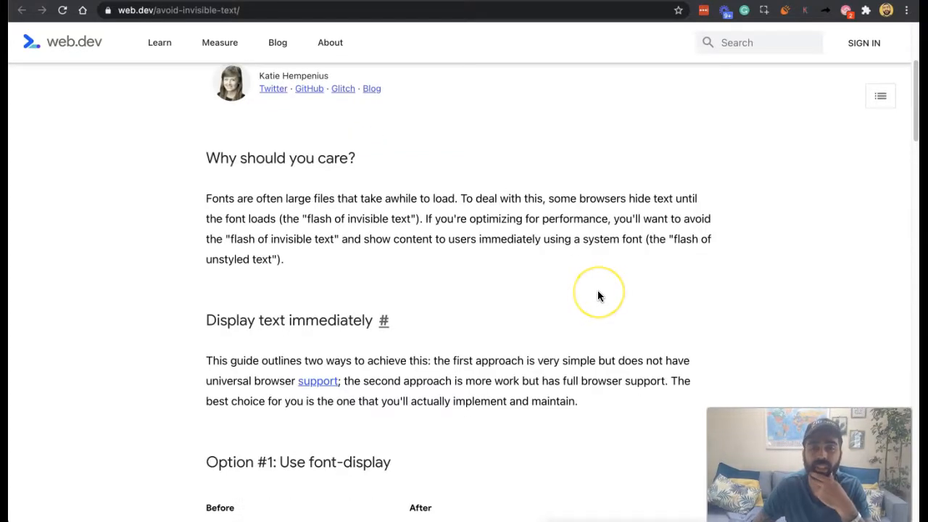
mouse_move(585, 275)
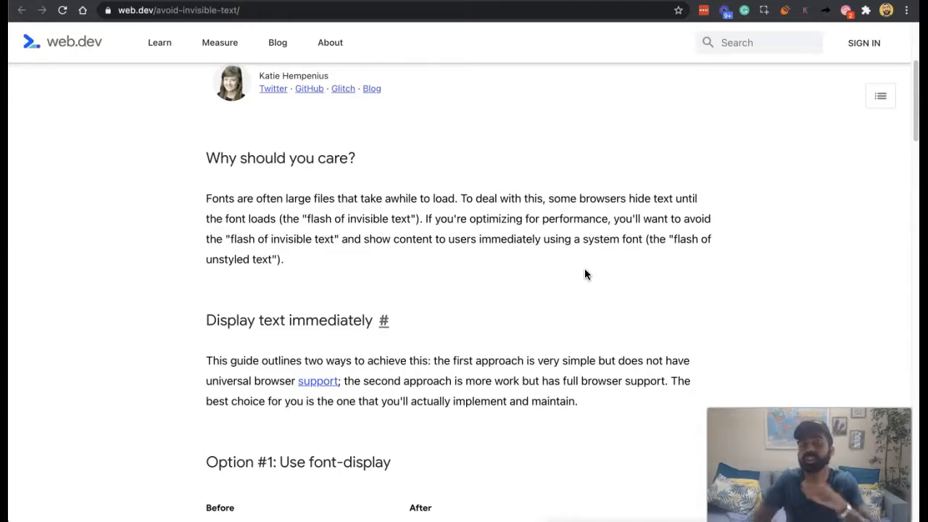
Step: Scroll through Option #1's font-display: swap code to the browser default font-loading table and Option #2
scroll("down", 3)
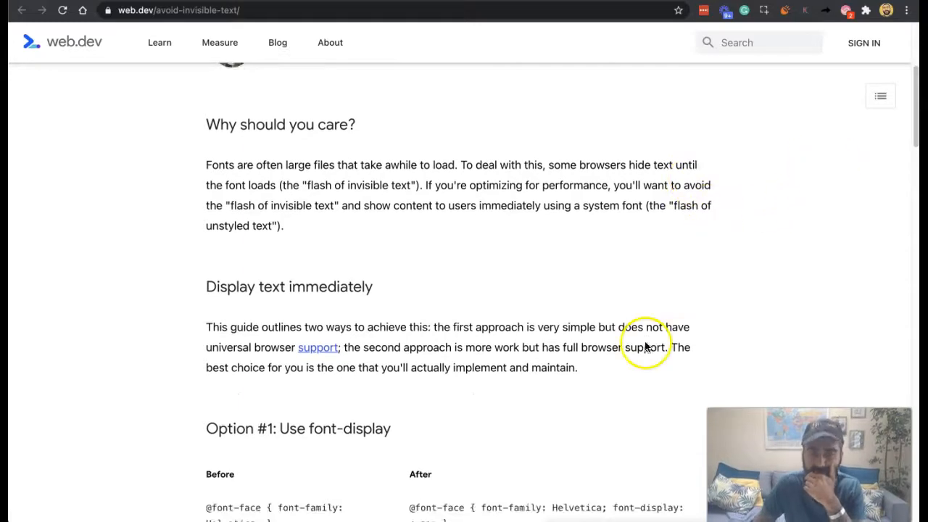
scroll("down", 3)
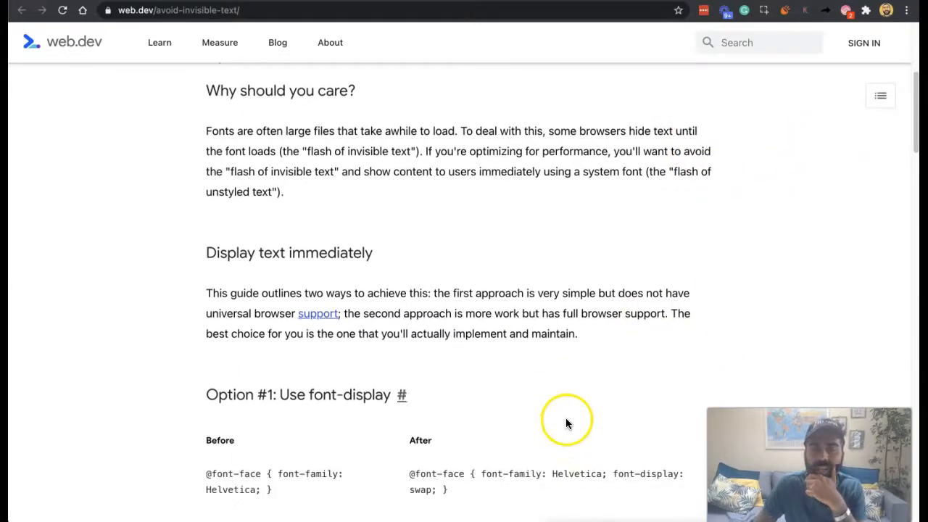
scroll("down", 3)
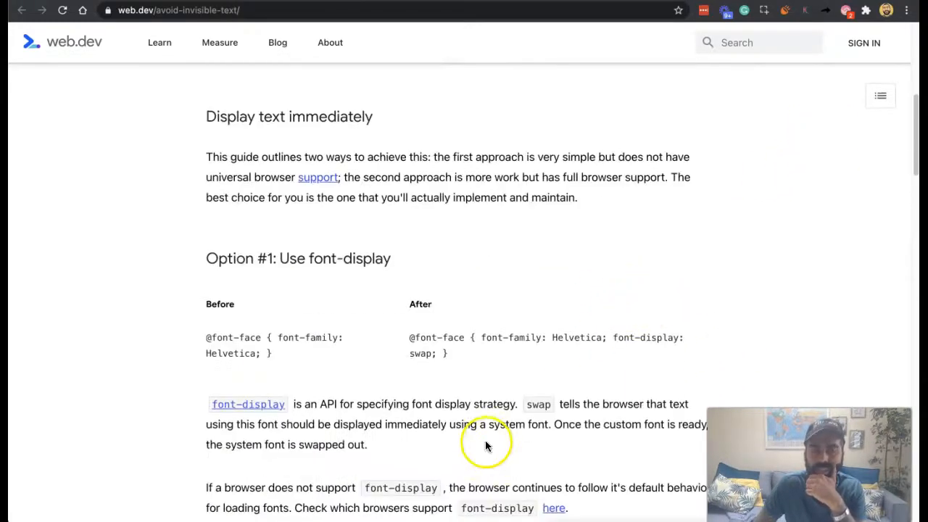
scroll("down", 3)
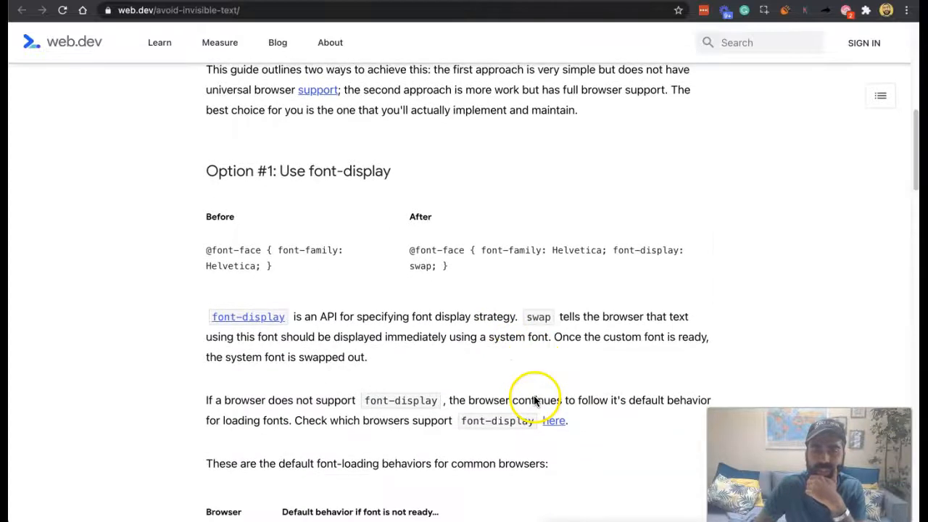
mouse_move(463, 333)
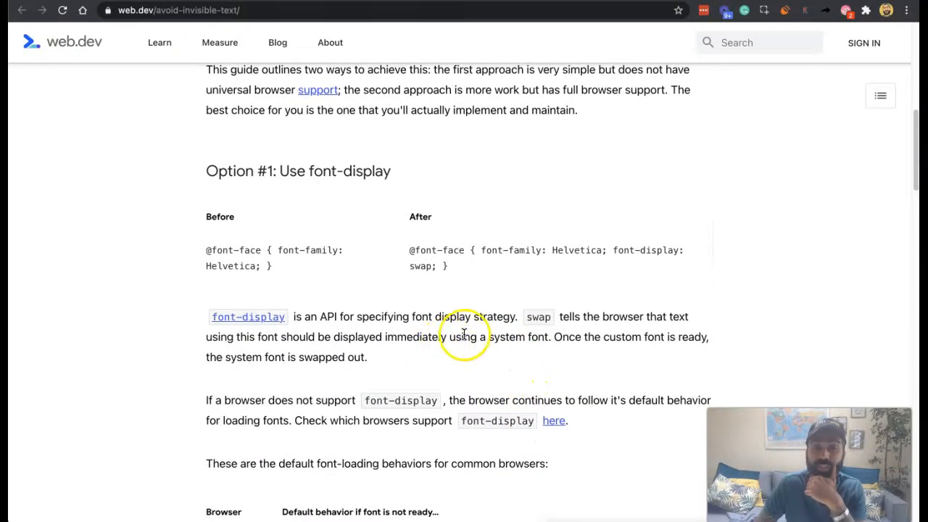
mouse_move(477, 352)
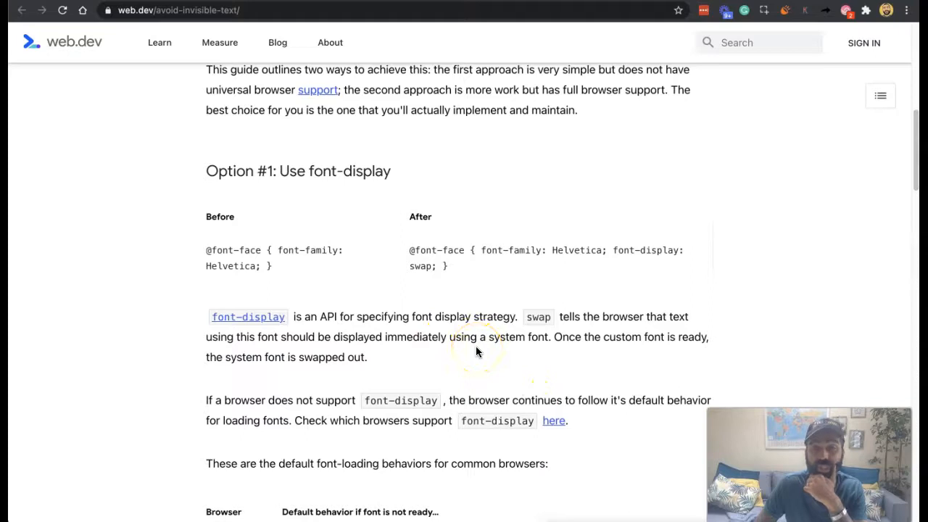
mouse_move(407, 264)
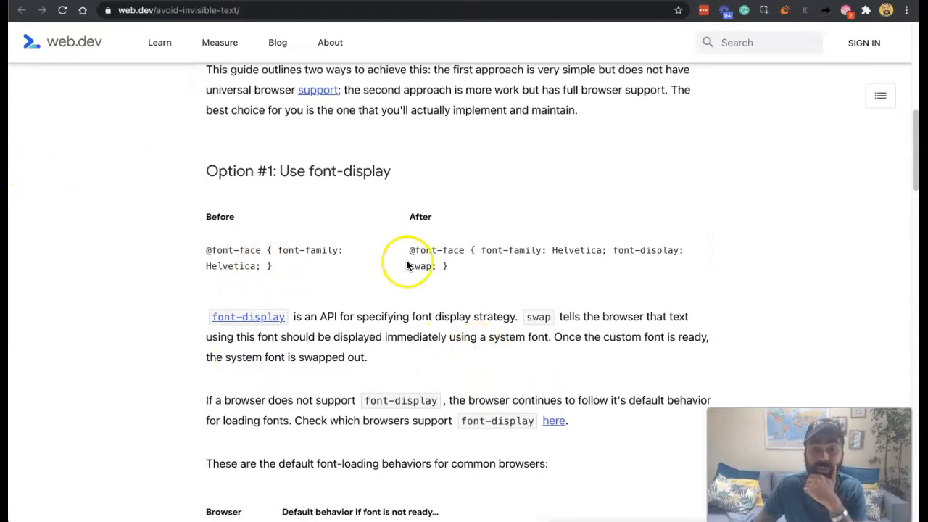
mouse_move(667, 300)
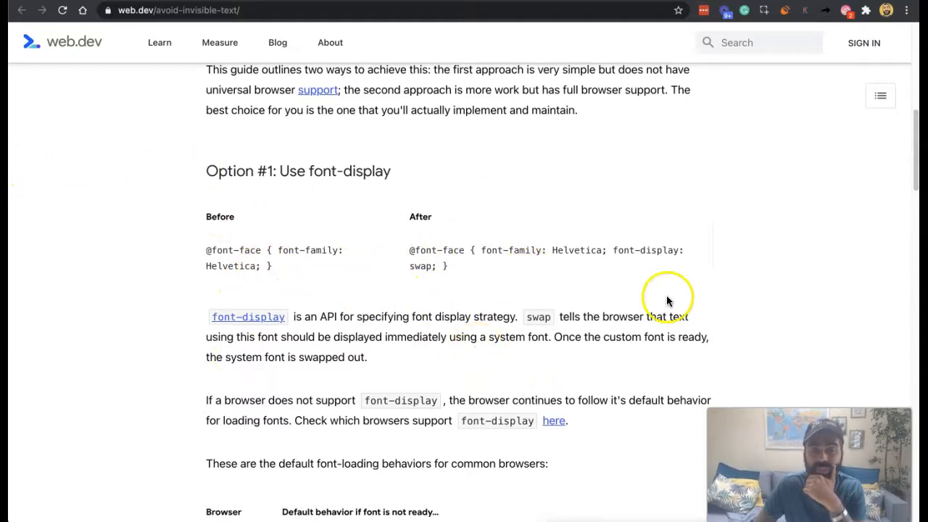
scroll("down", 3)
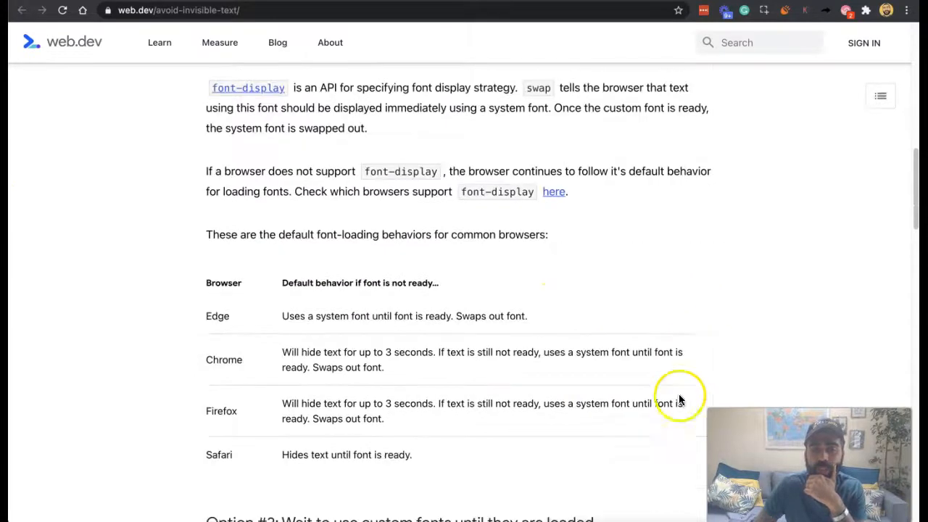
scroll("down", 3)
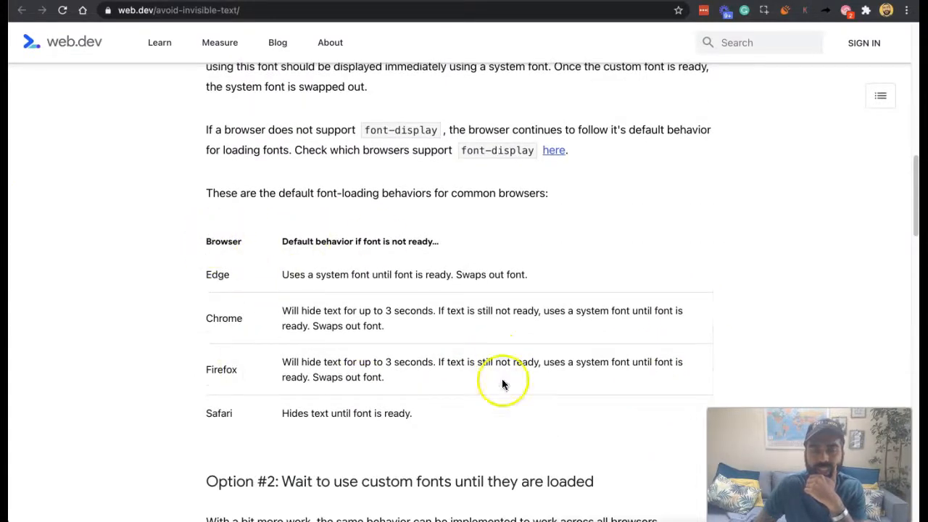
mouse_move(435, 209)
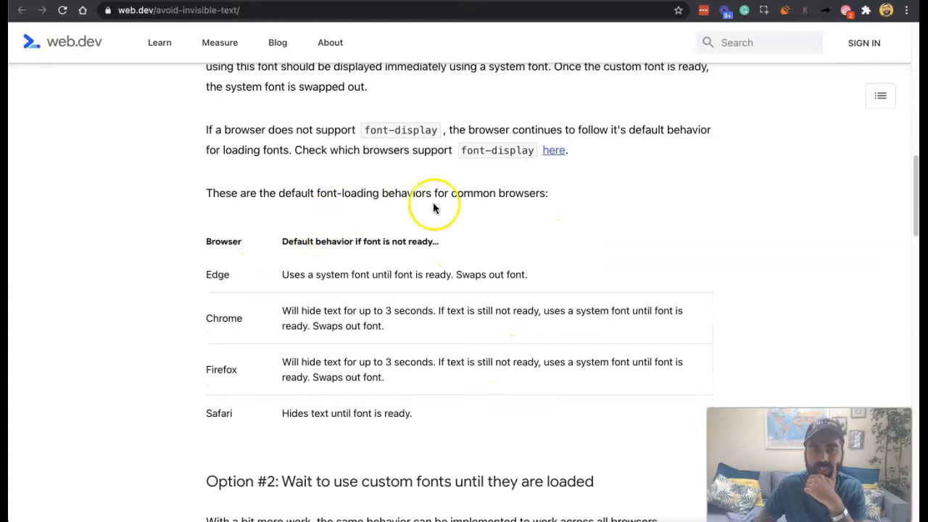
mouse_move(390, 208)
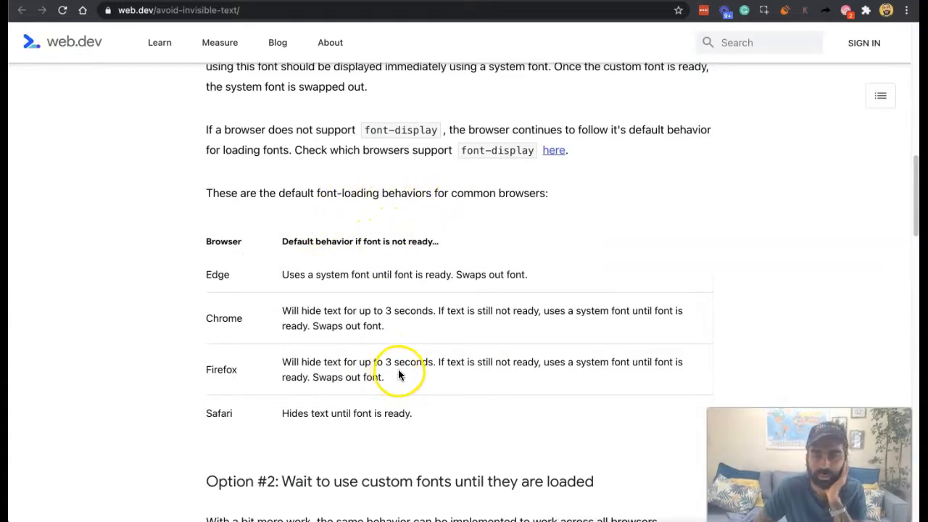
mouse_move(412, 390)
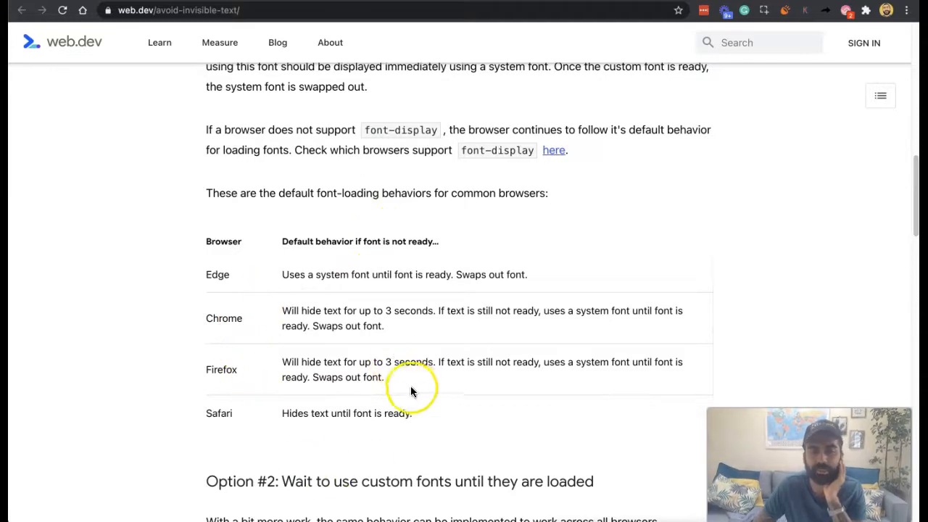
scroll("down", 3)
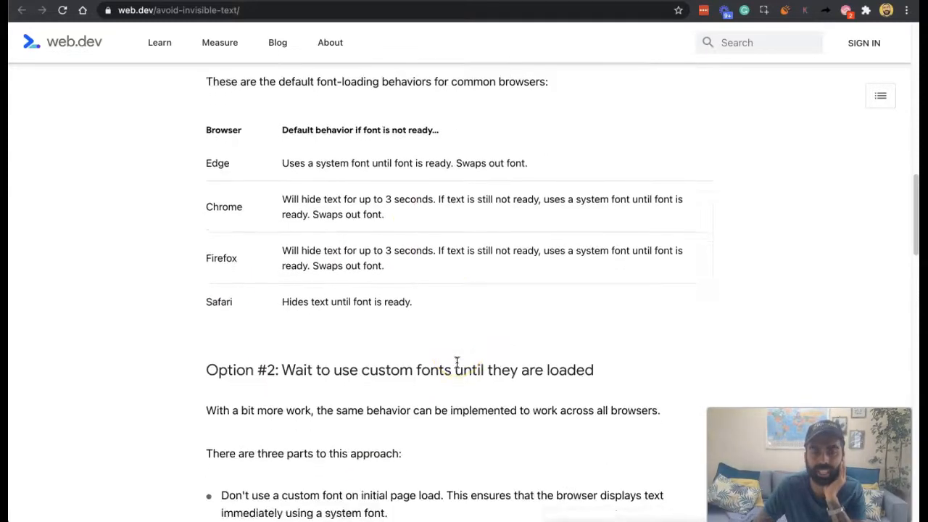
scroll("down", 3)
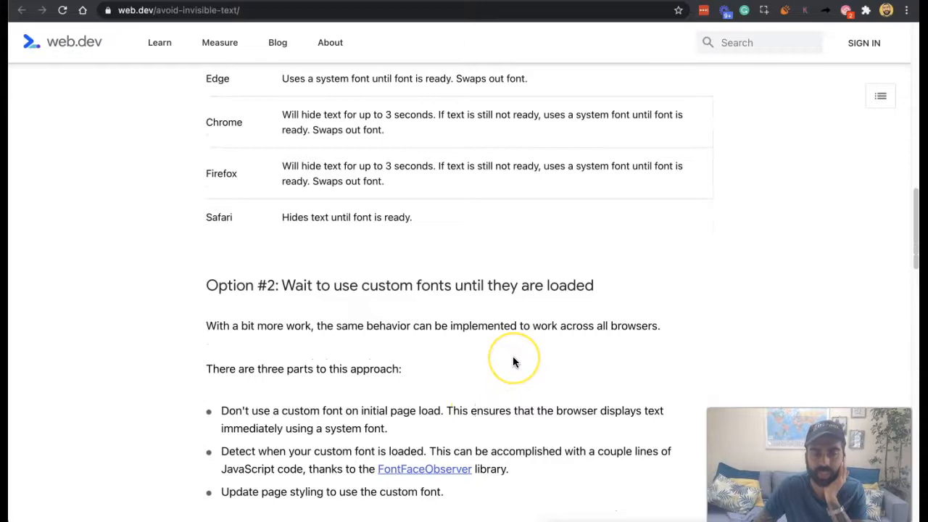
scroll("down", 3)
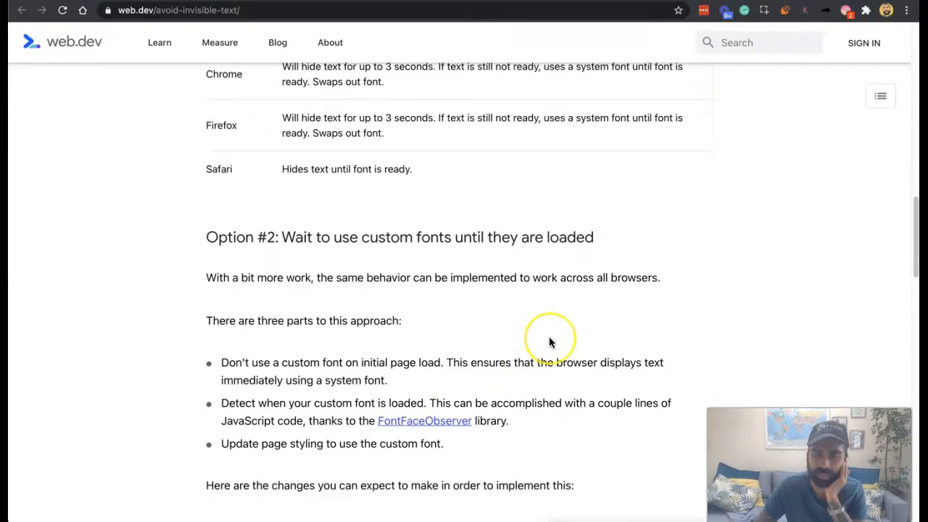
scroll("down", 3)
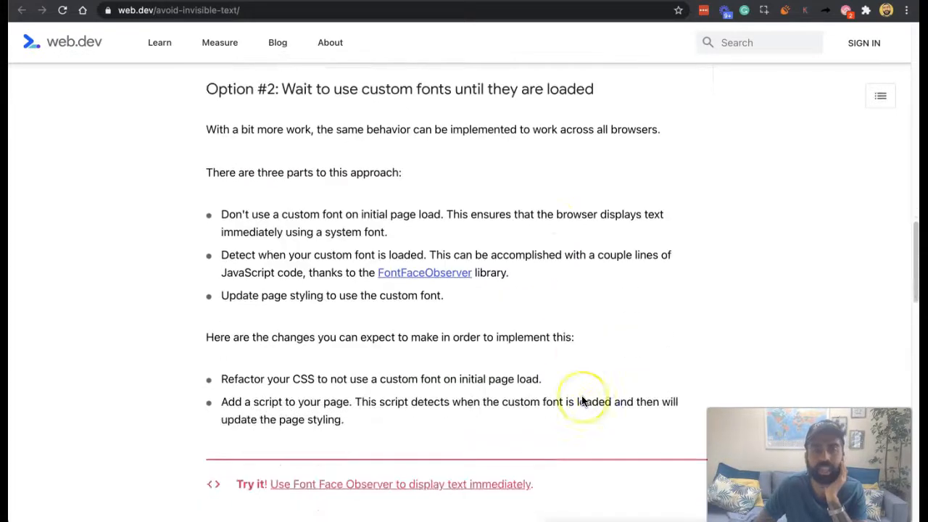
scroll("down", 3)
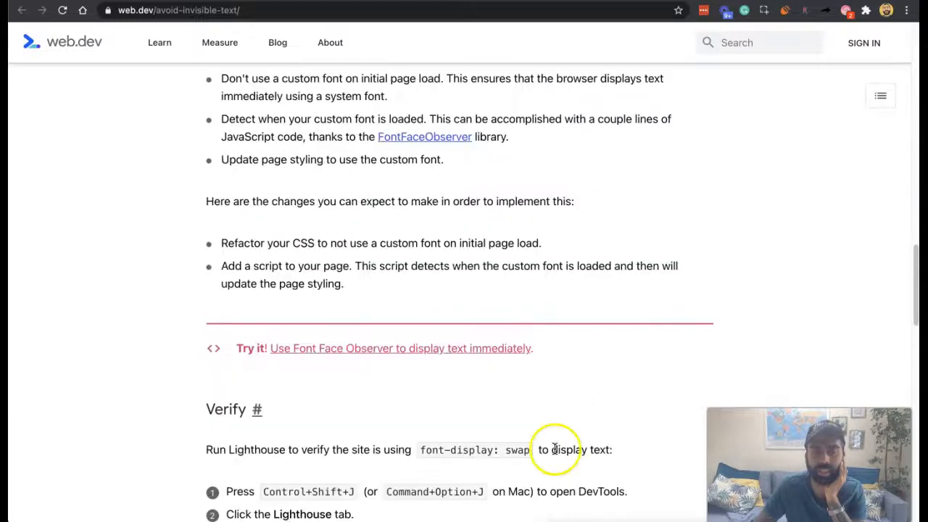
scroll("down", 3)
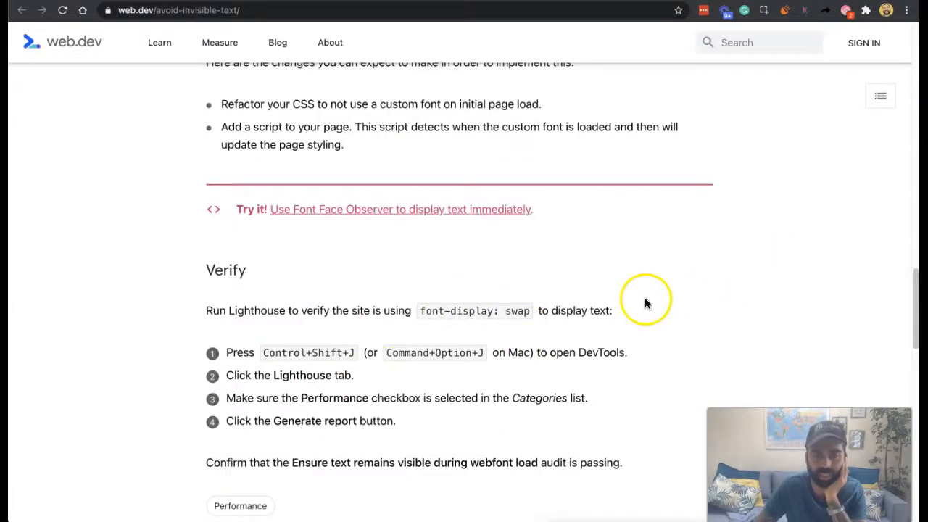
mouse_move(383, 365)
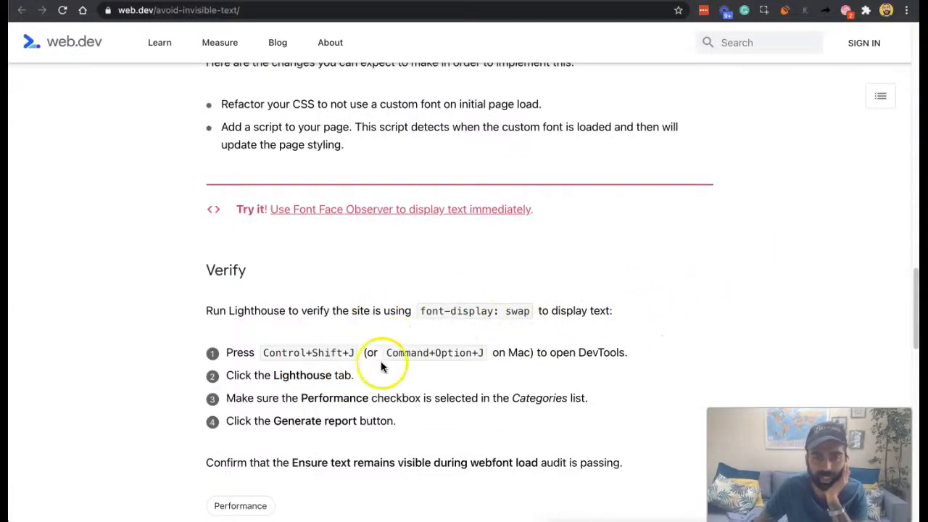
mouse_move(355, 420)
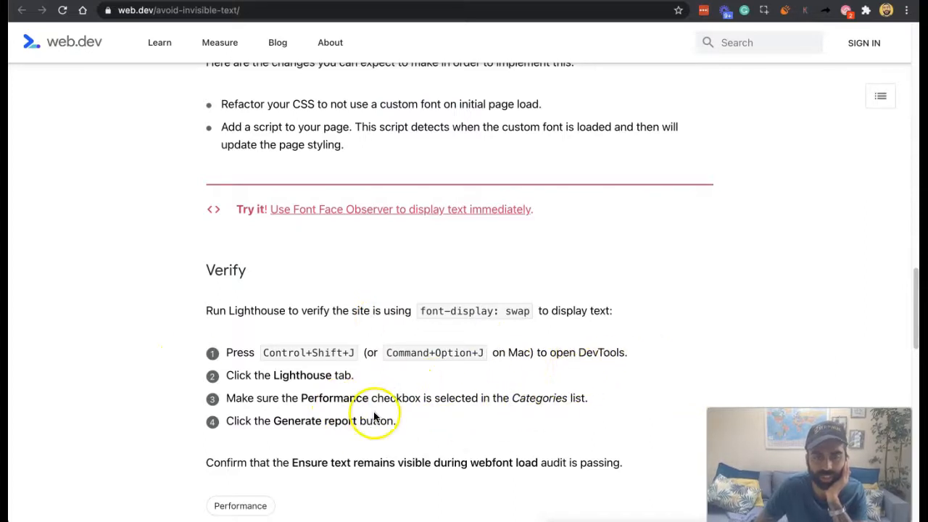
scroll("down", 3)
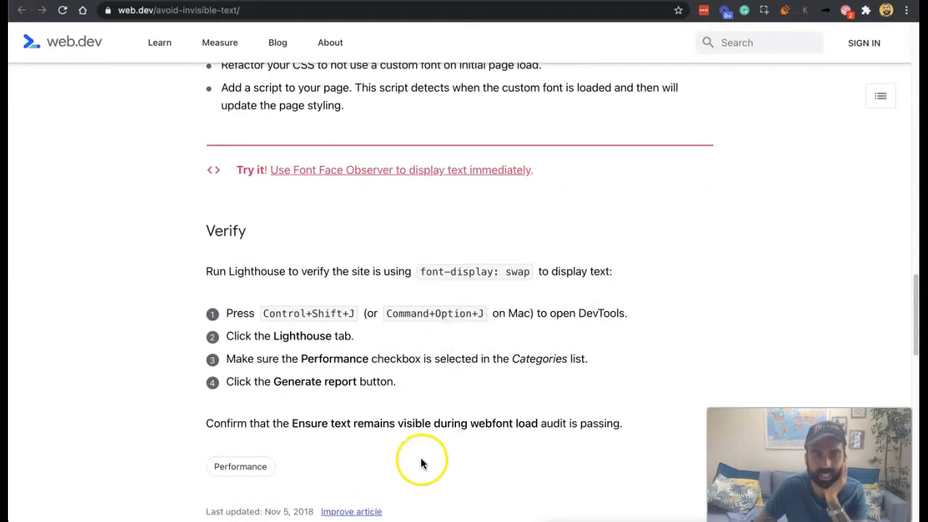
mouse_move(448, 440)
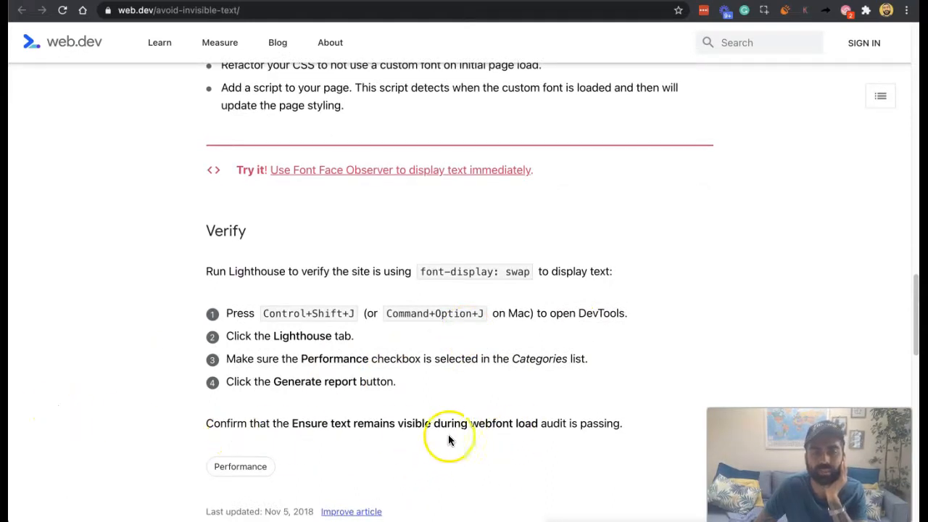
mouse_move(498, 434)
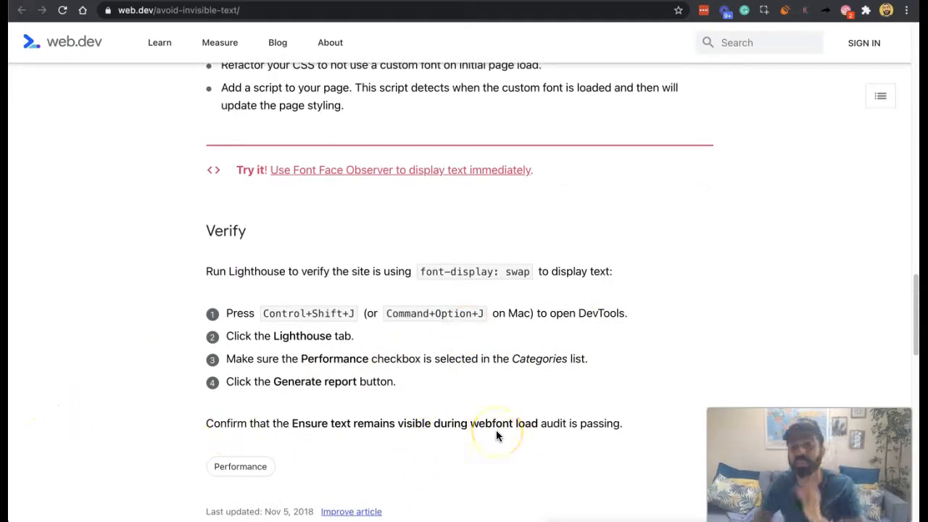
mouse_move(568, 304)
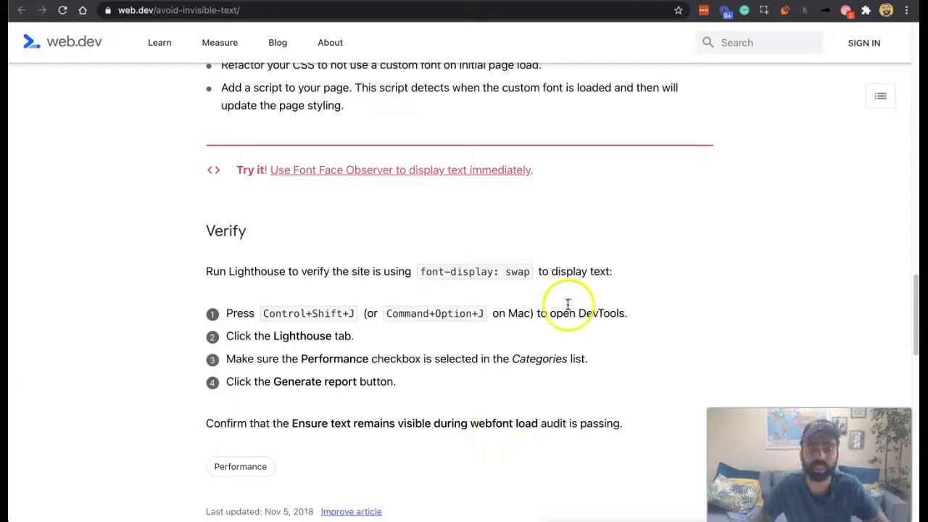
scroll("up", 3)
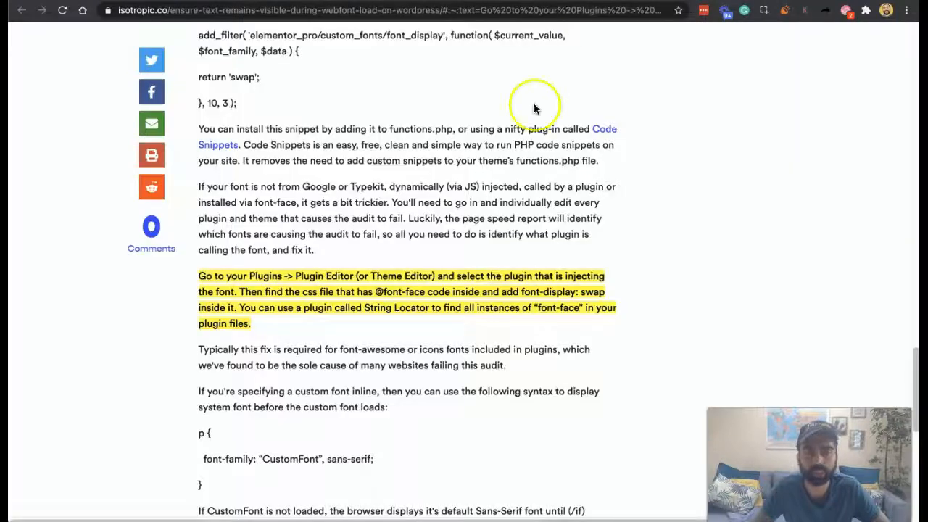
Step: Scroll through the isotropic.co WordPress article on fixing invisible text during webfont load
scroll("up", 3)
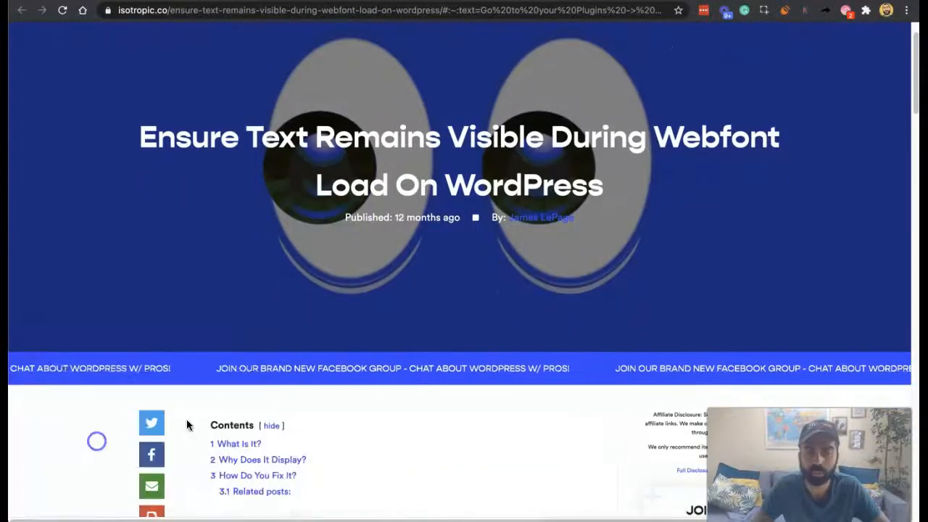
scroll("down", 3)
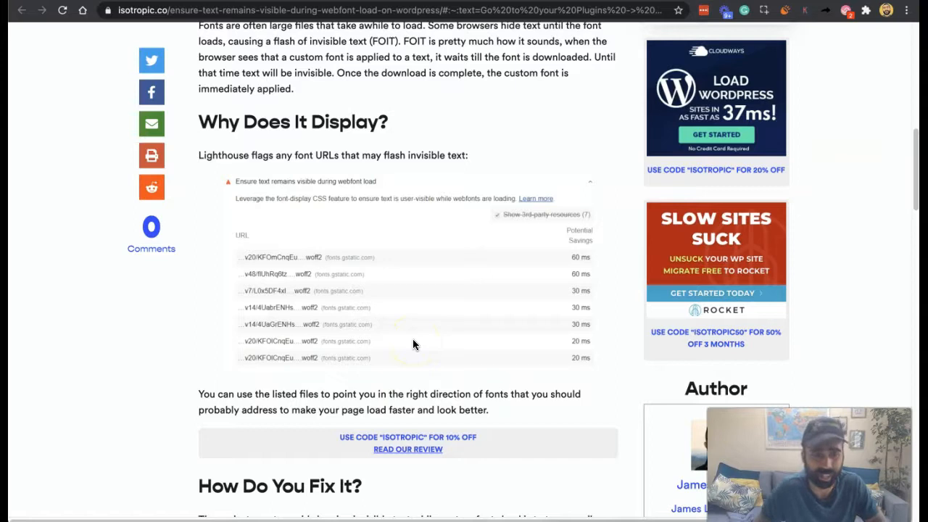
scroll("down", 3)
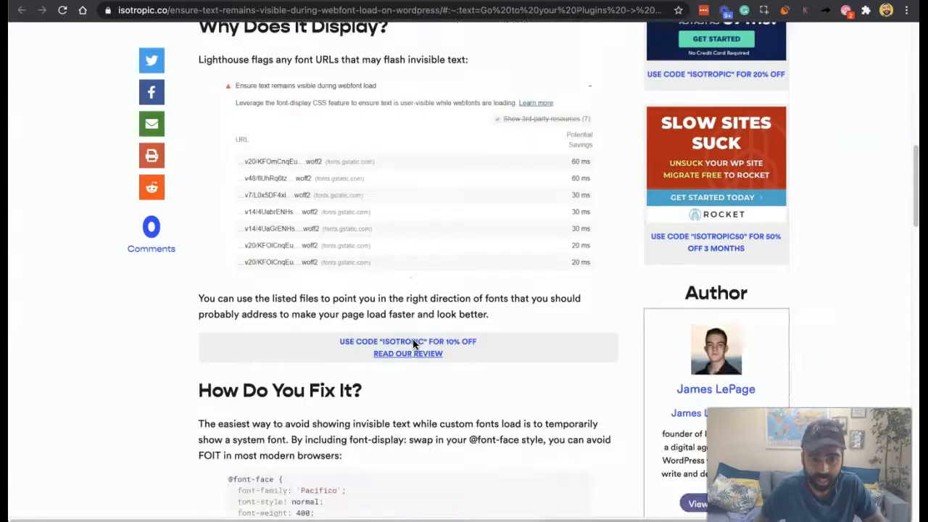
scroll("down", 3)
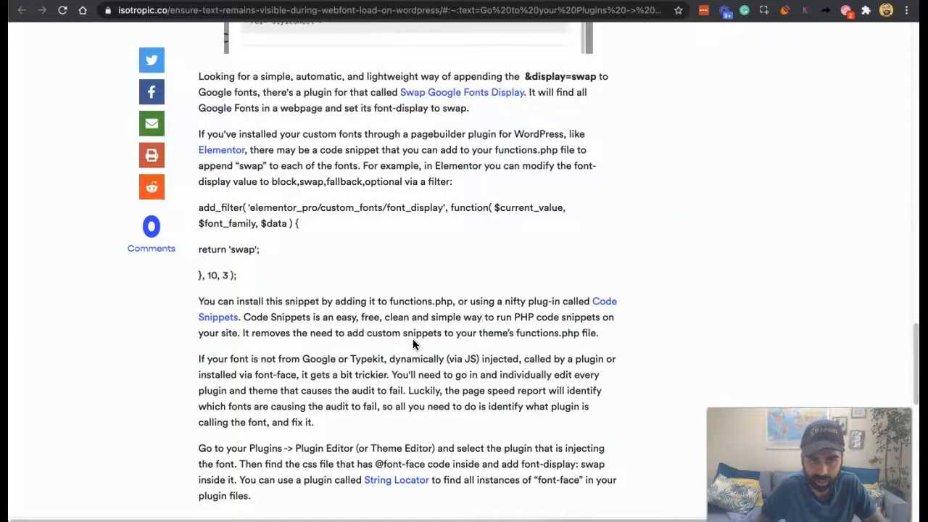
scroll("up", 3)
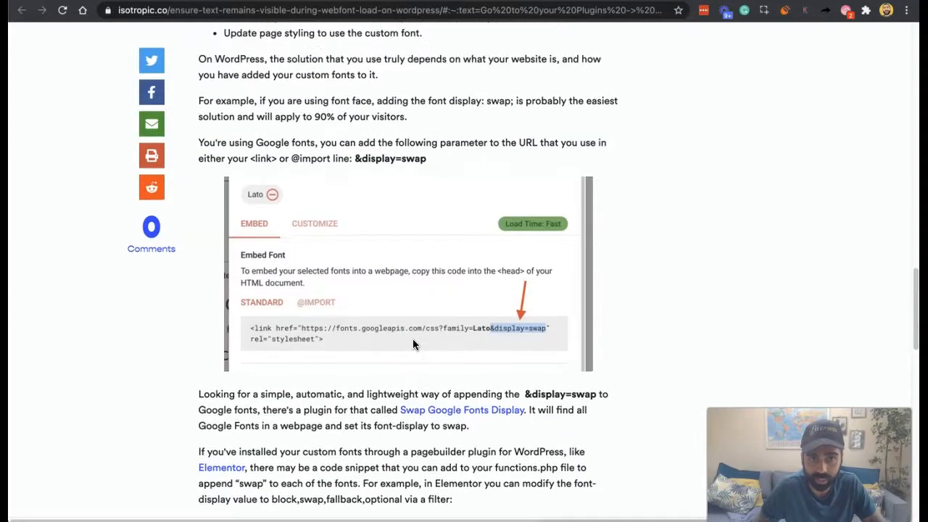
scroll("down", 3)
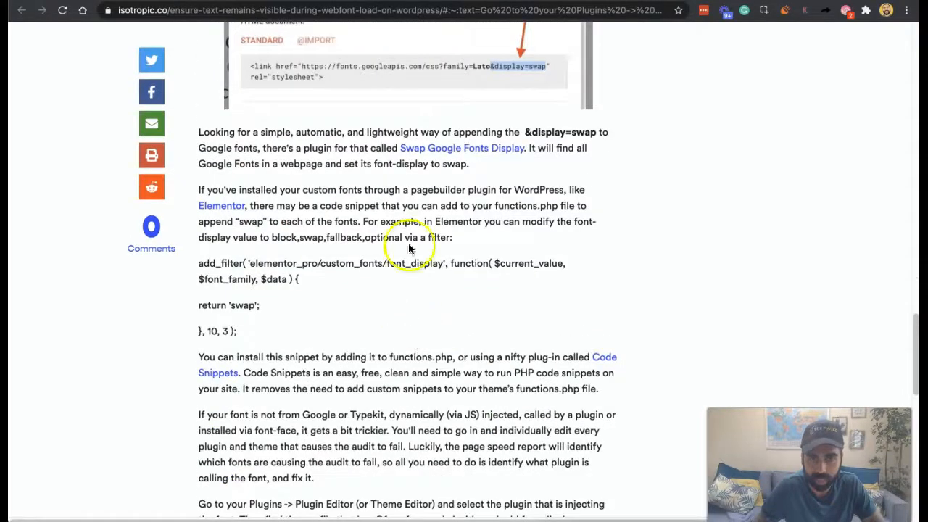
mouse_move(417, 196)
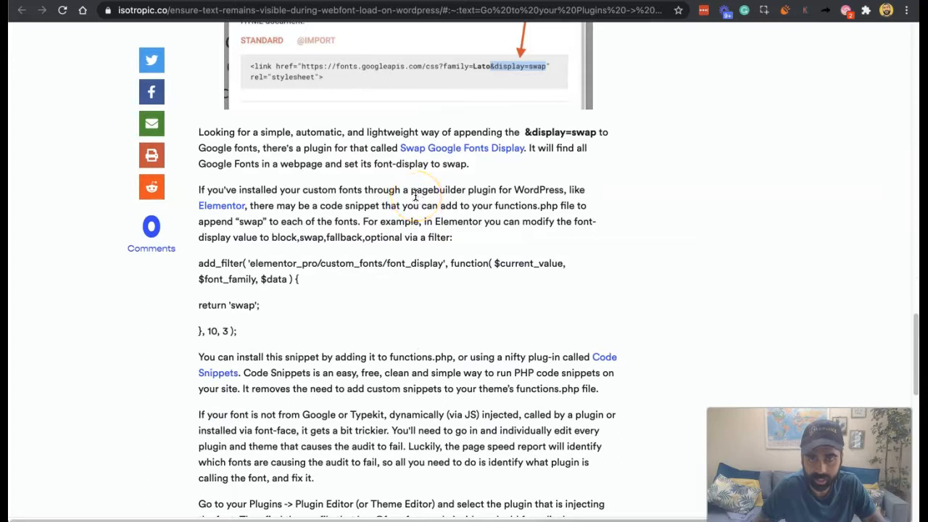
mouse_move(492, 180)
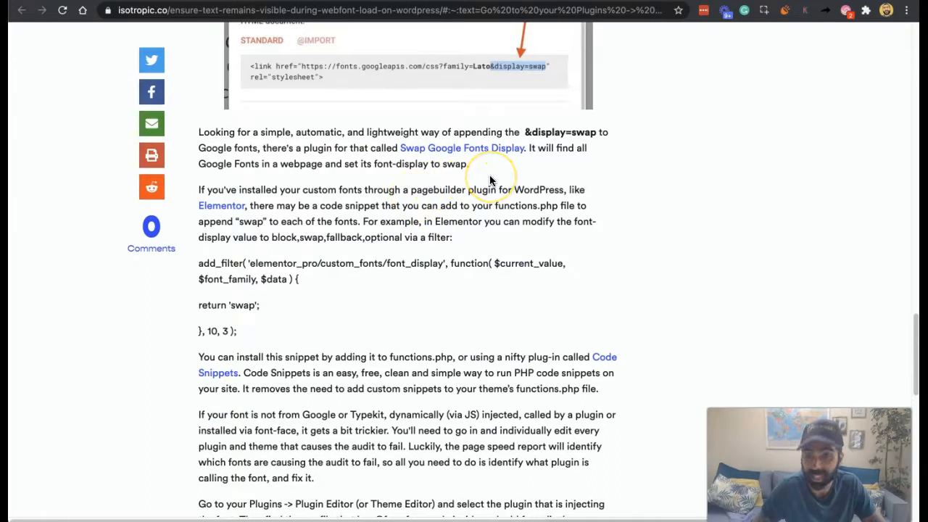
mouse_move(239, 246)
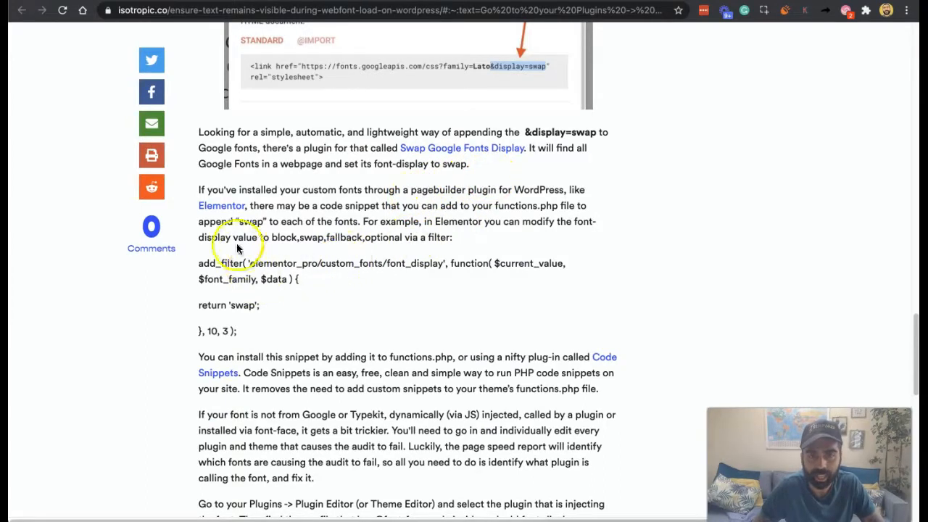
mouse_move(263, 258)
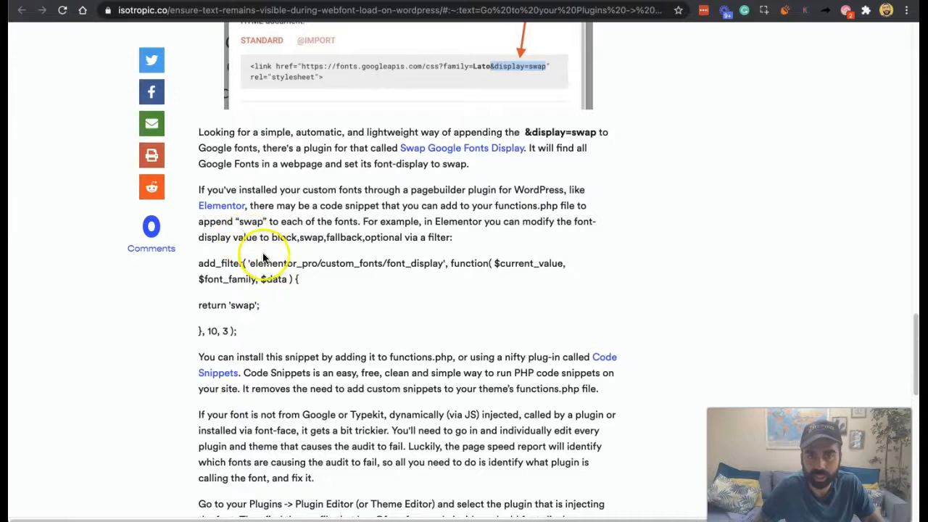
mouse_move(385, 94)
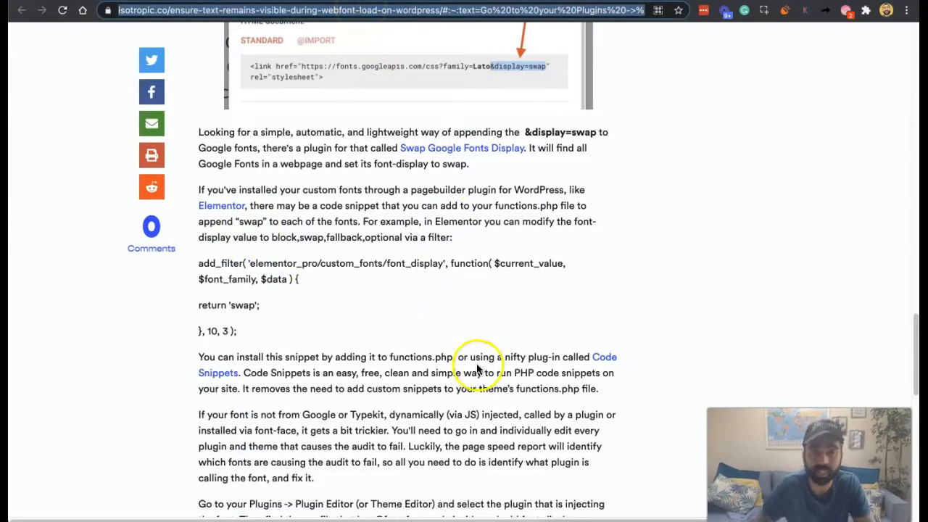
Step: Scroll through the GTmetrix guide explaining Flash of Invisible Text during webfont load
scroll("down", 3)
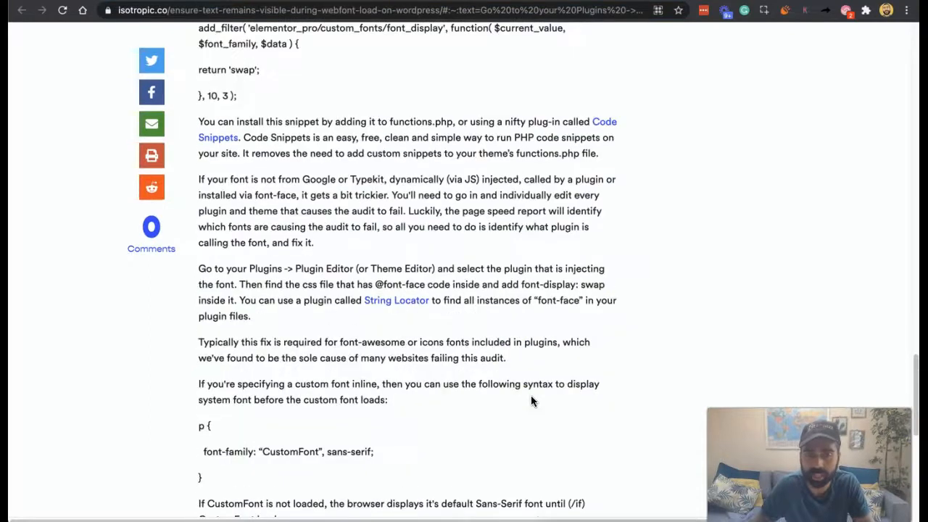
mouse_move(539, 363)
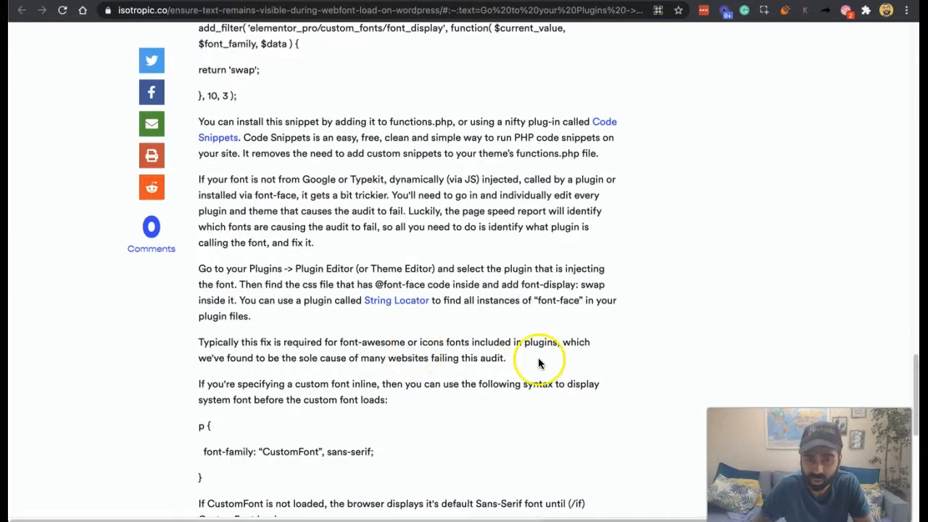
scroll("down", 3)
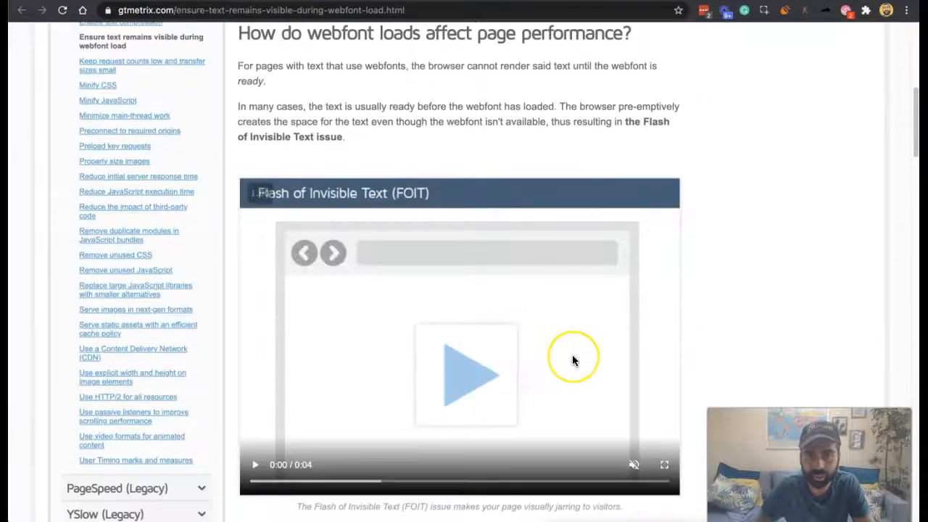
scroll("down", 3)
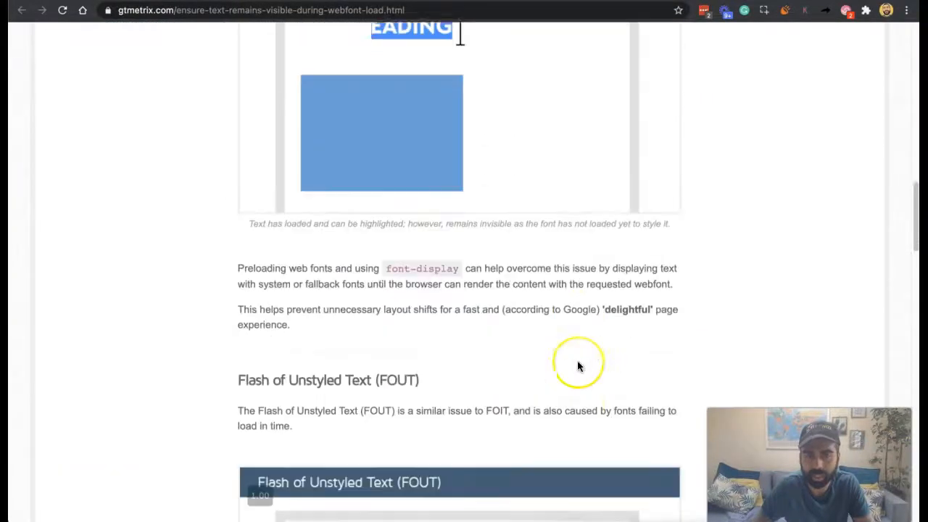
scroll("up", 3)
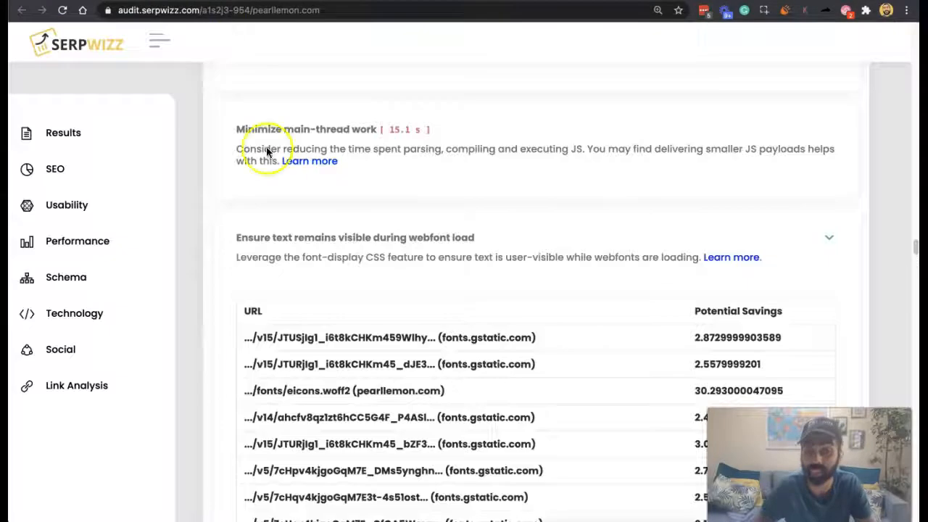
Step: Scroll through SERPWizz's flagged font URL table down to 'Remove unused CSS' and back up
scroll("down", 3)
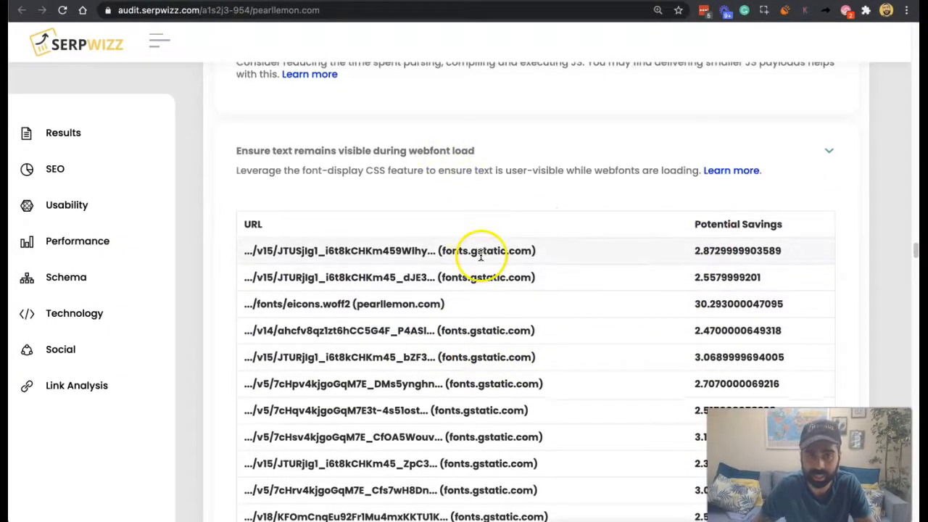
scroll("down", 3)
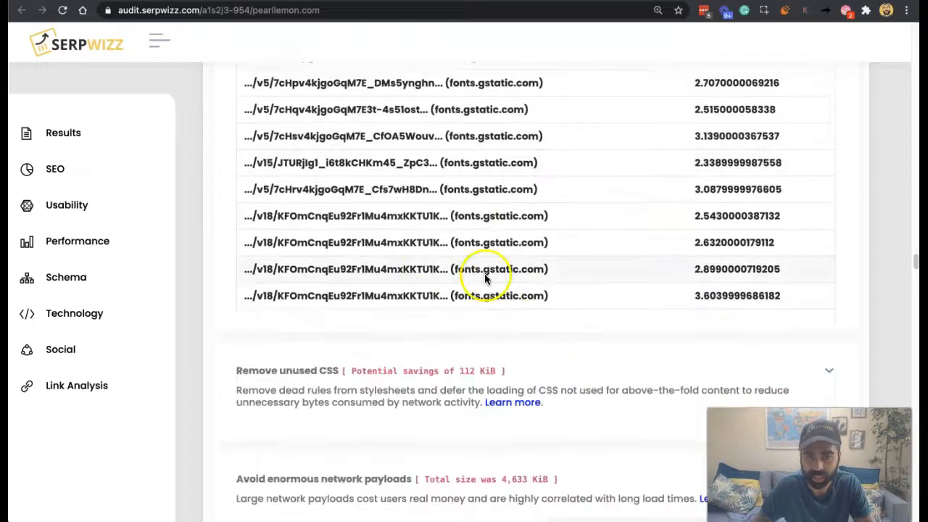
scroll("up", 3)
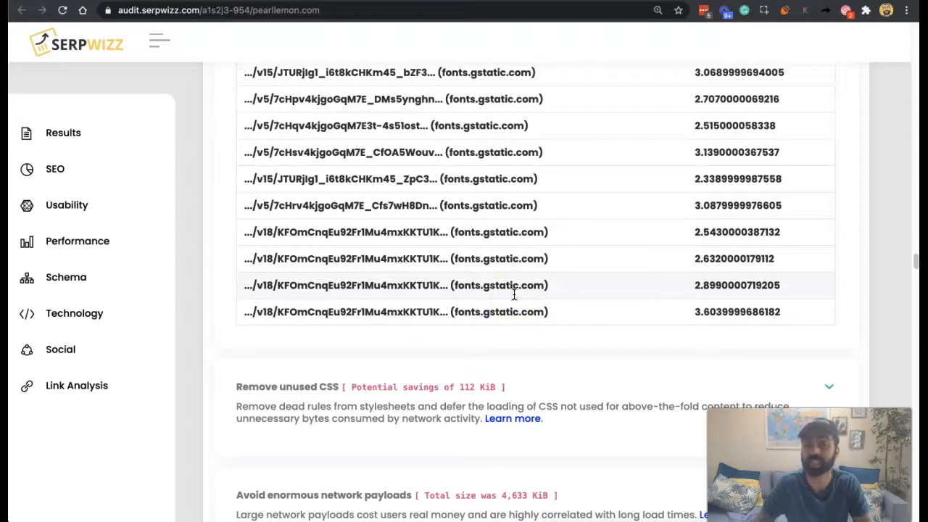
scroll("up", 3)
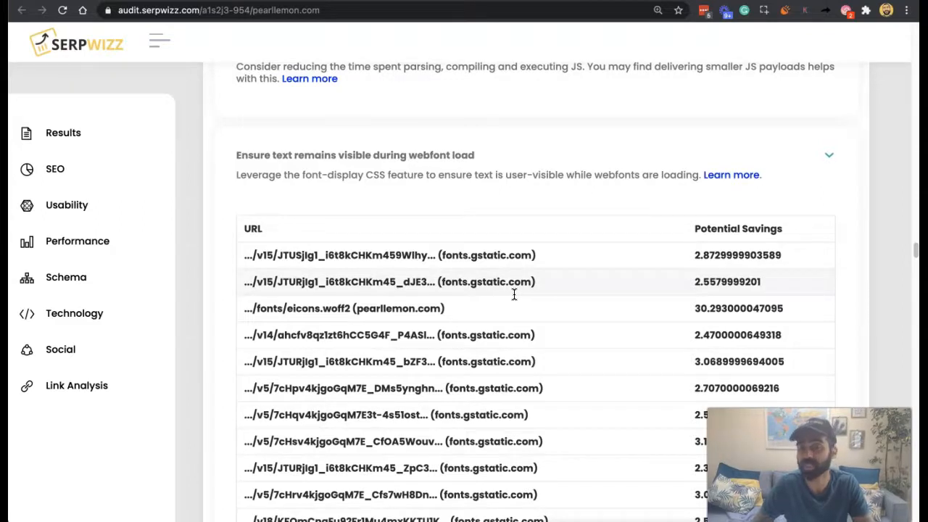
mouse_move(336, 389)
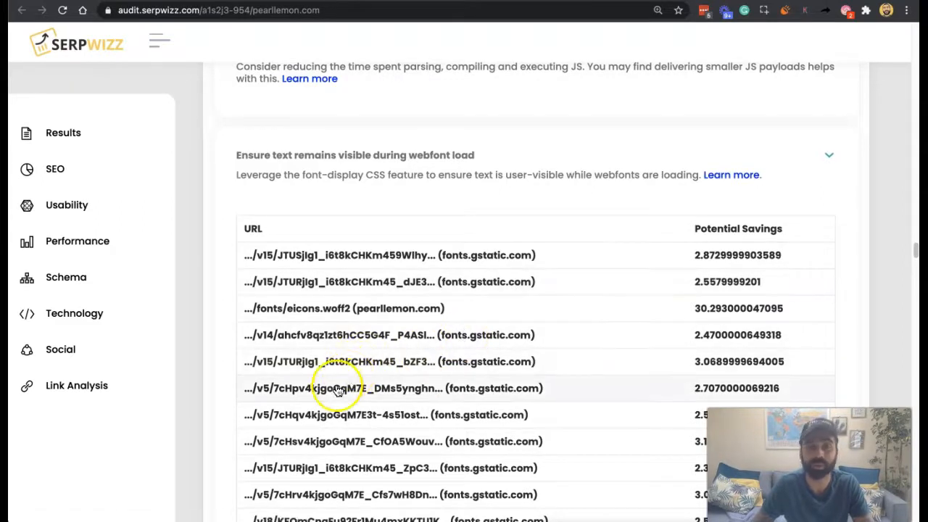